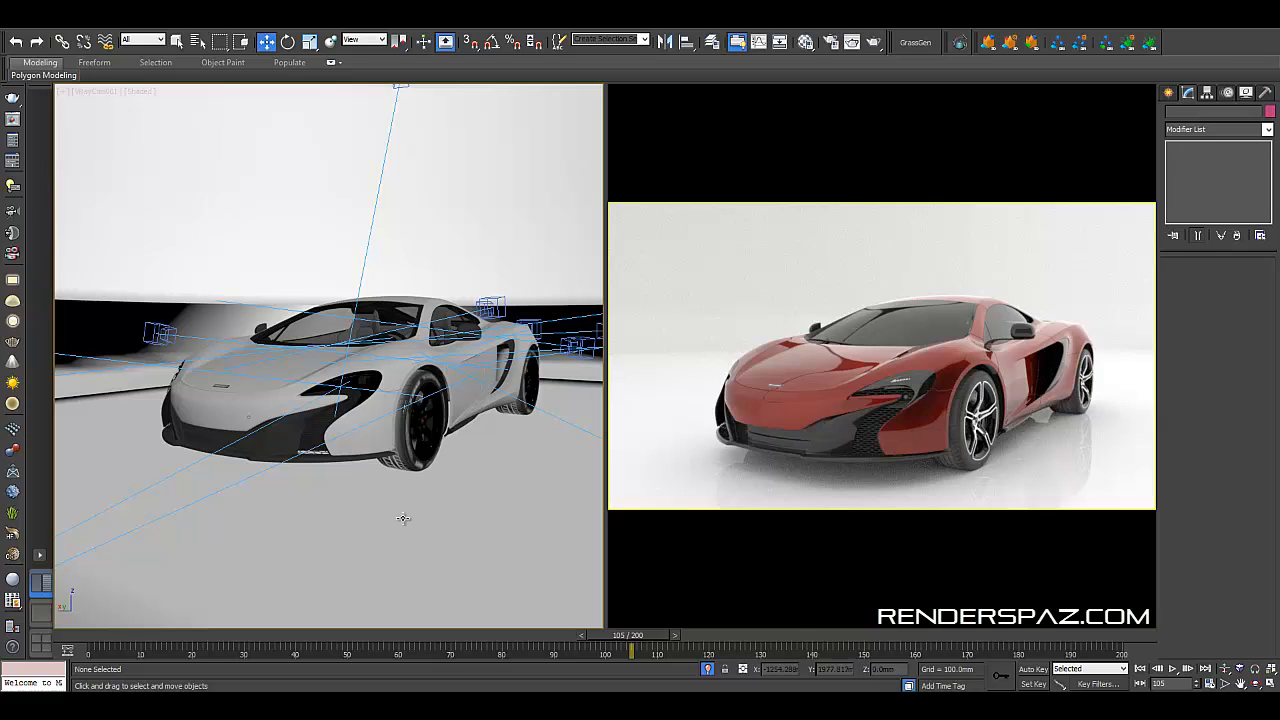
{"action": "mouse_move", "coordinate": [484, 500]}
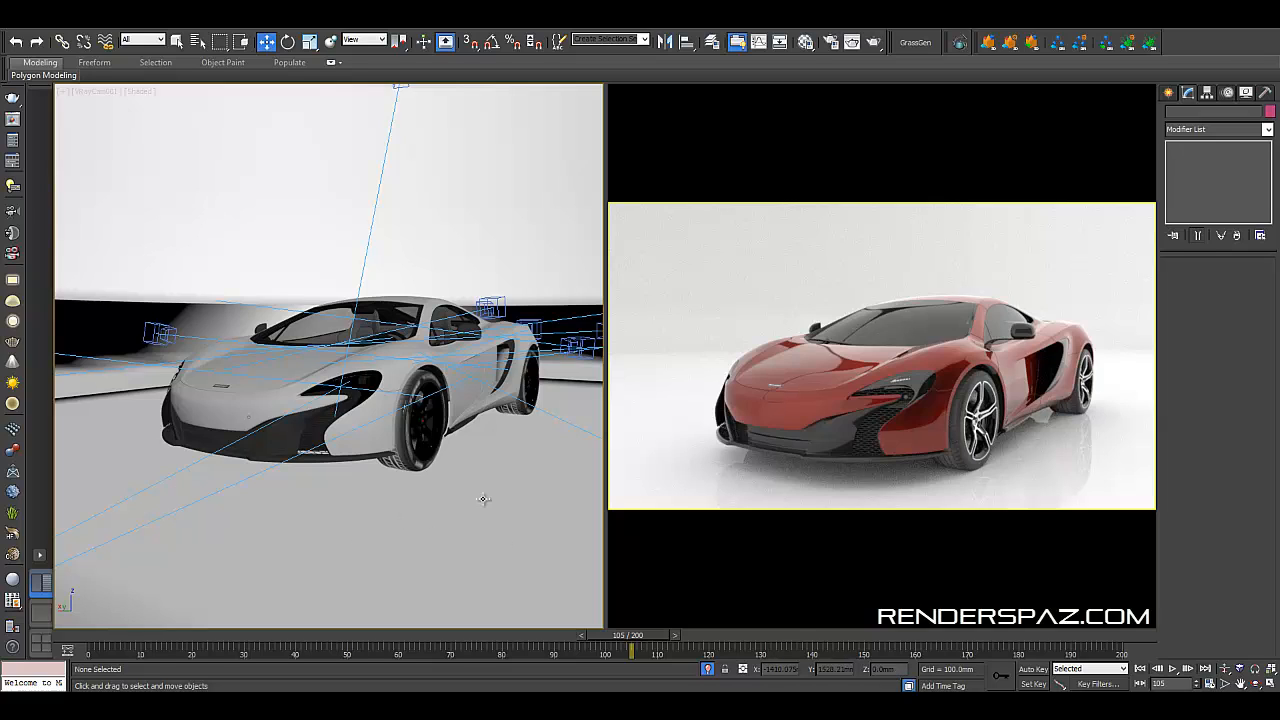
{"action": "mouse_move", "coordinate": [508, 530]}
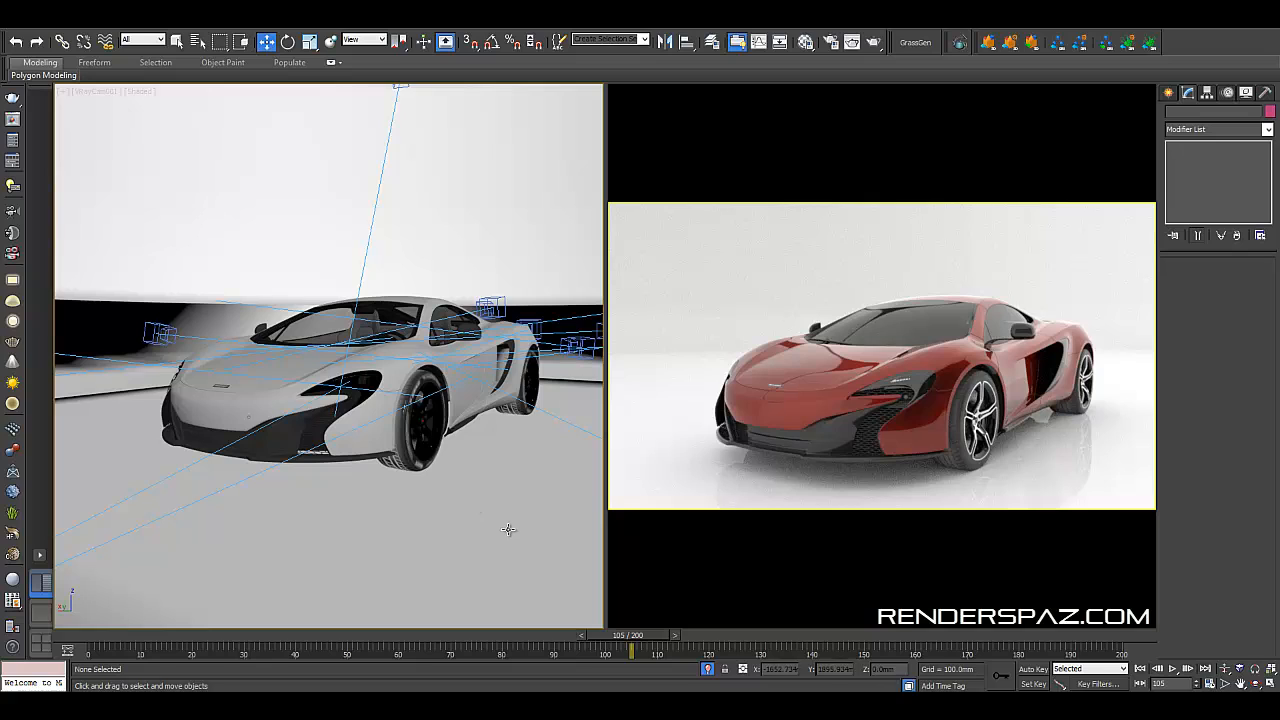
{"action": "mouse_move", "coordinate": [432, 486]}
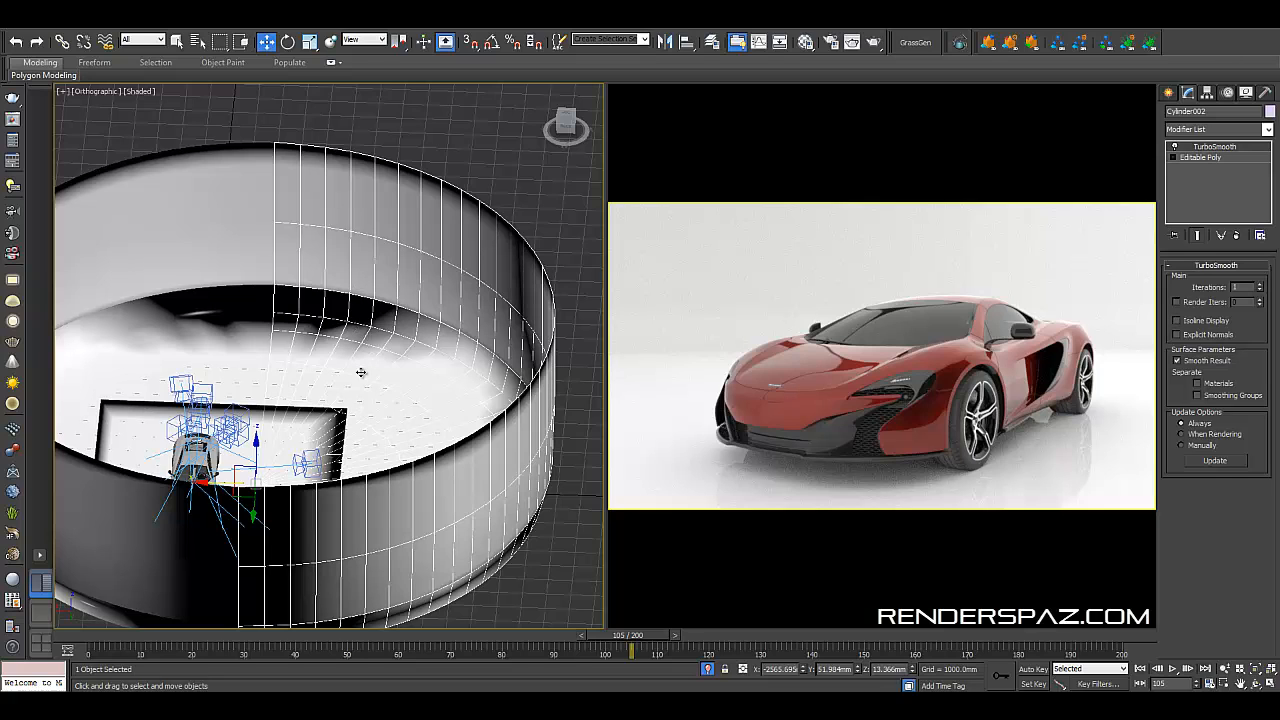
Step: Orbit down into the cyclorama and zoom in on the car and its ring of cameras
{"action": "left_click_drag", "start_coordinate": [360, 374], "coordinate": [448, 358]}
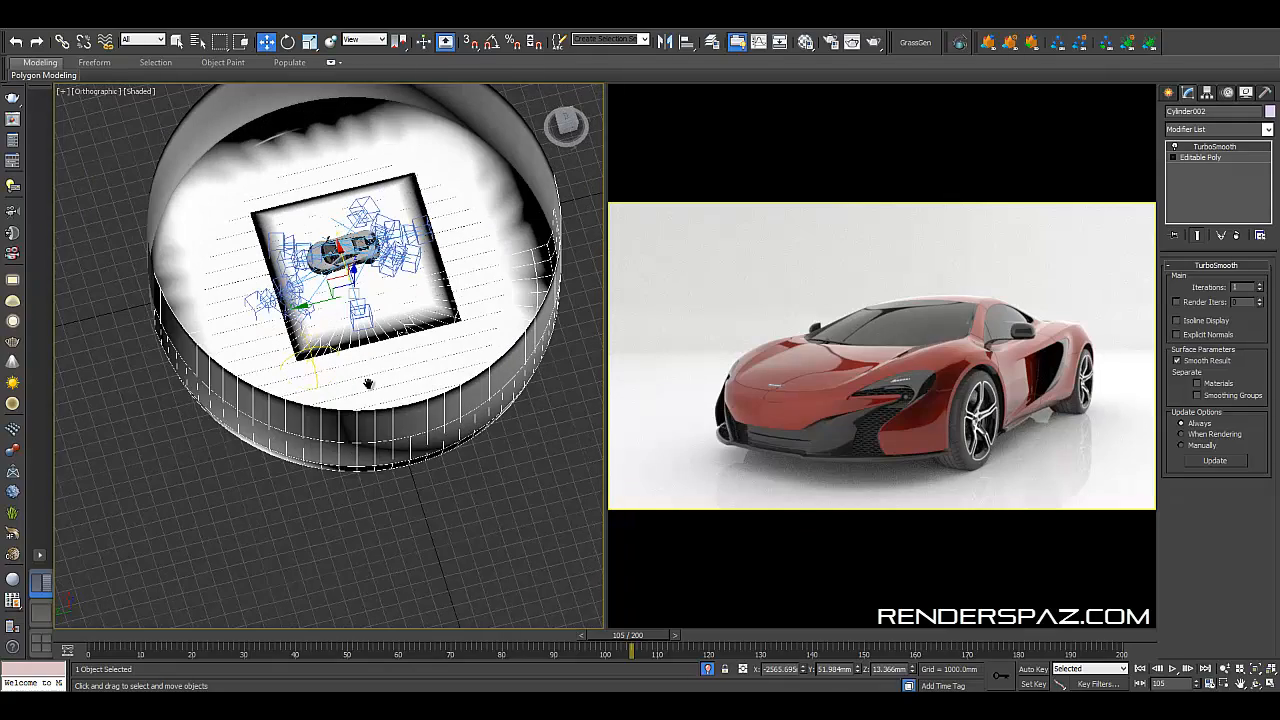
{"action": "left_click_drag", "start_coordinate": [368, 384], "coordinate": [690, 386]}
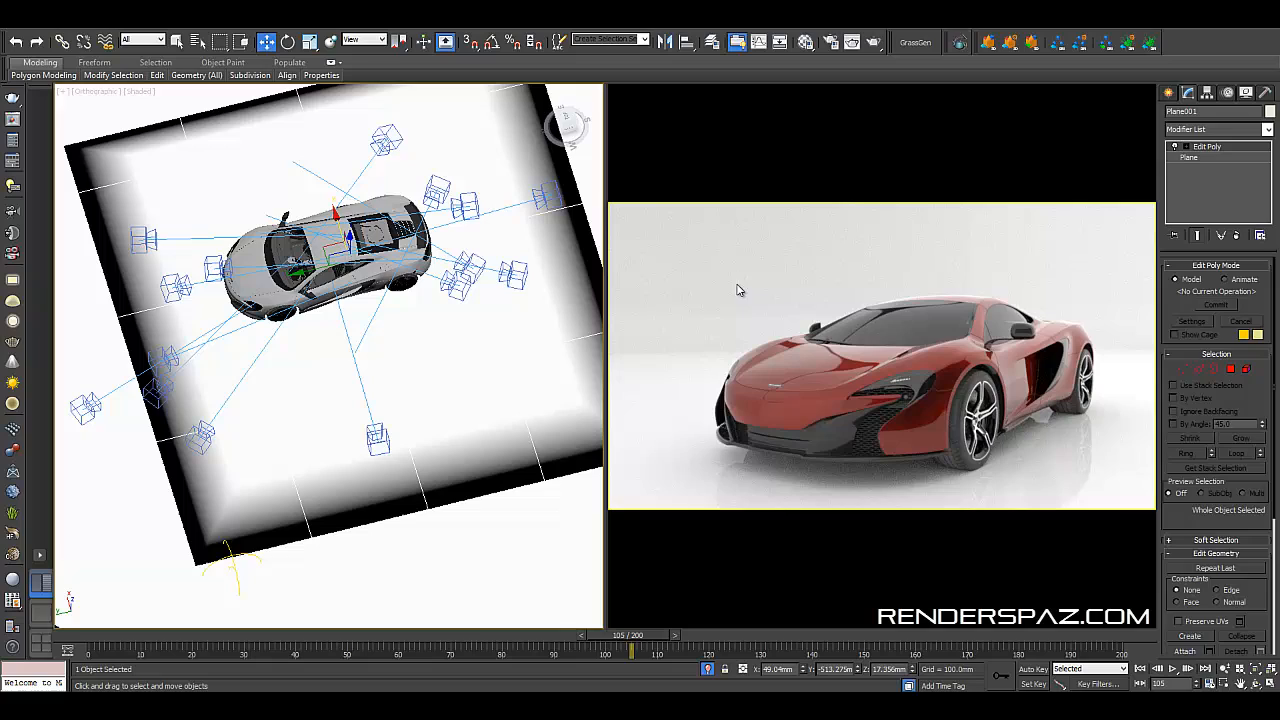
{"action": "mouse_move", "coordinate": [688, 236]}
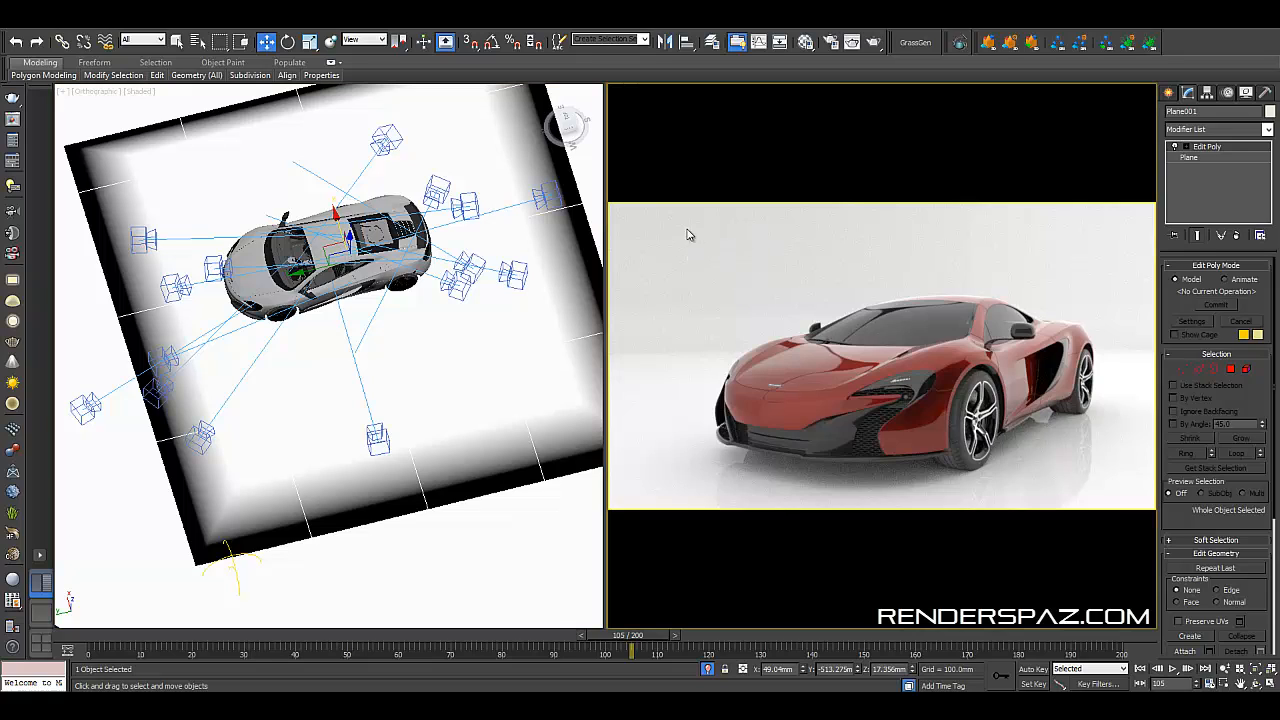
{"action": "mouse_move", "coordinate": [840, 482]}
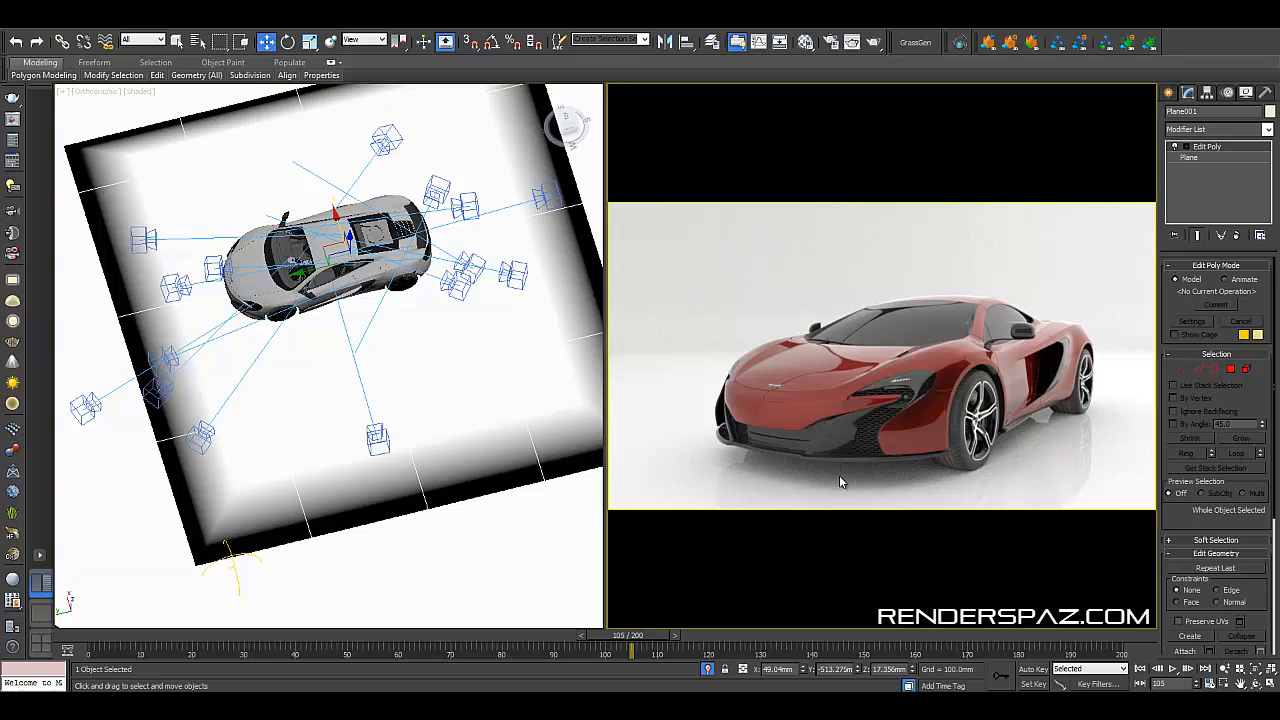
{"action": "mouse_move", "coordinate": [972, 478]}
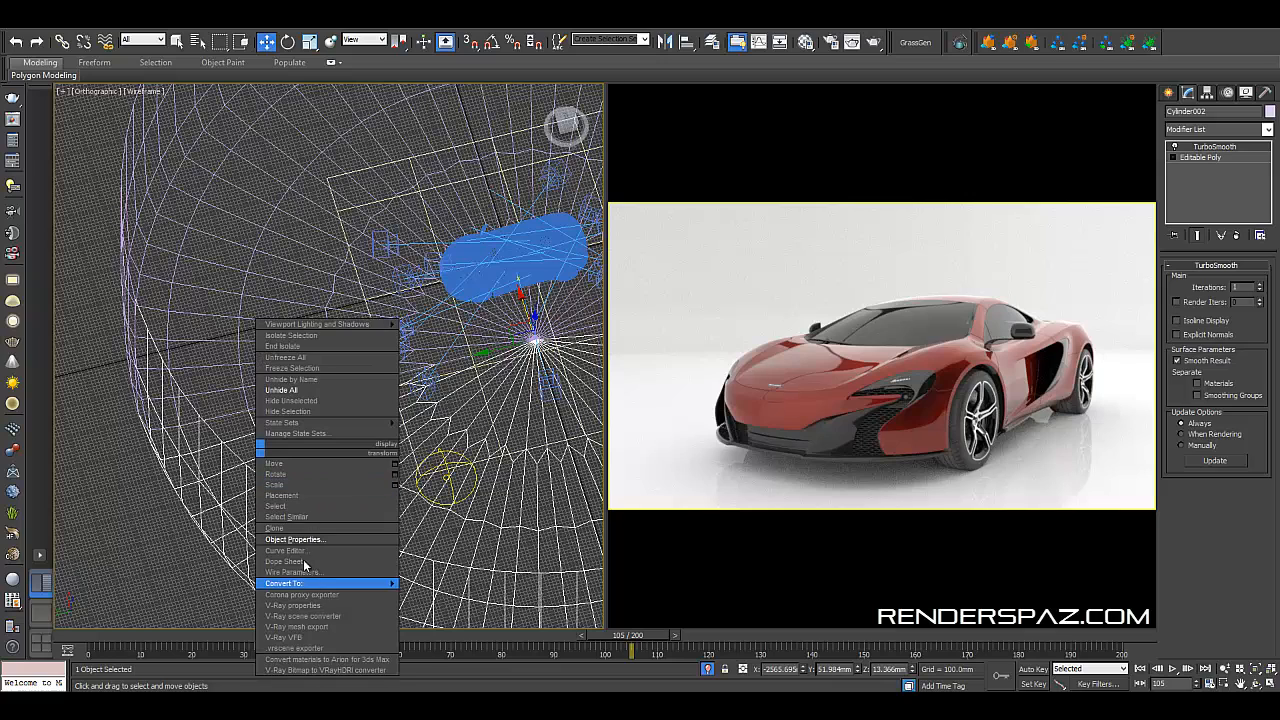
{"action": "left_click", "coordinate": [294, 540]}
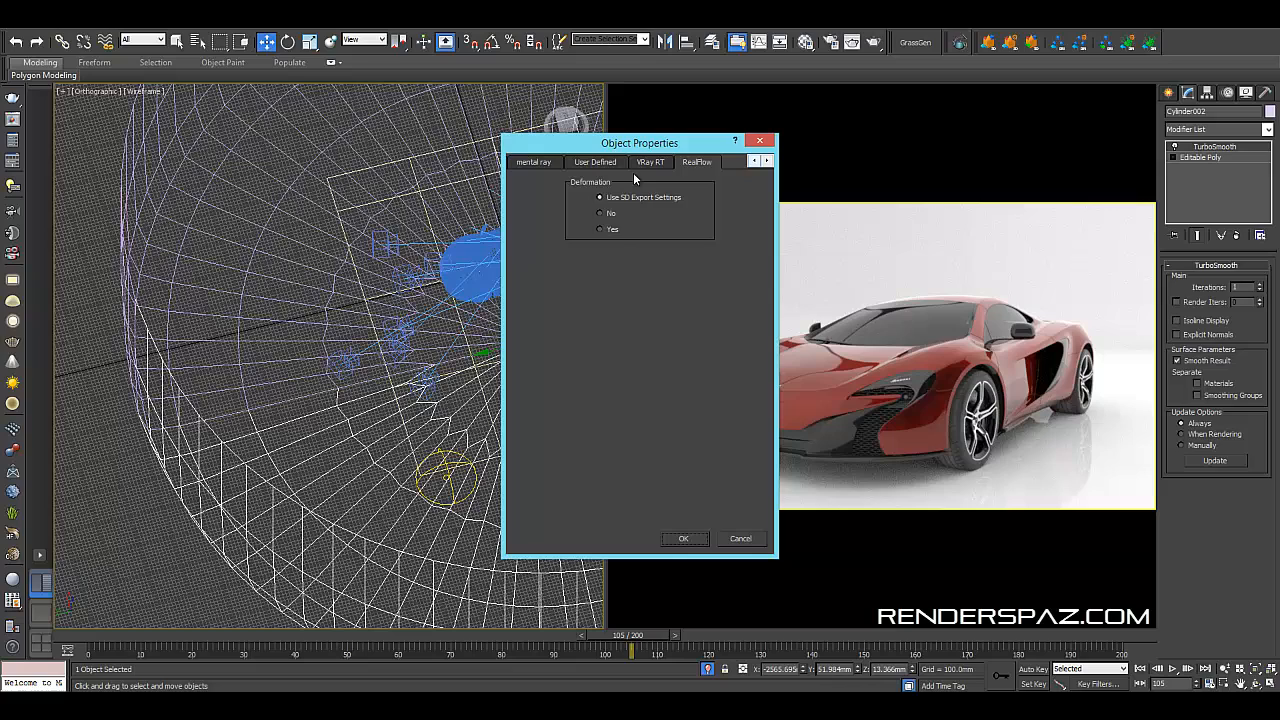
{"action": "left_click", "coordinate": [596, 162]}
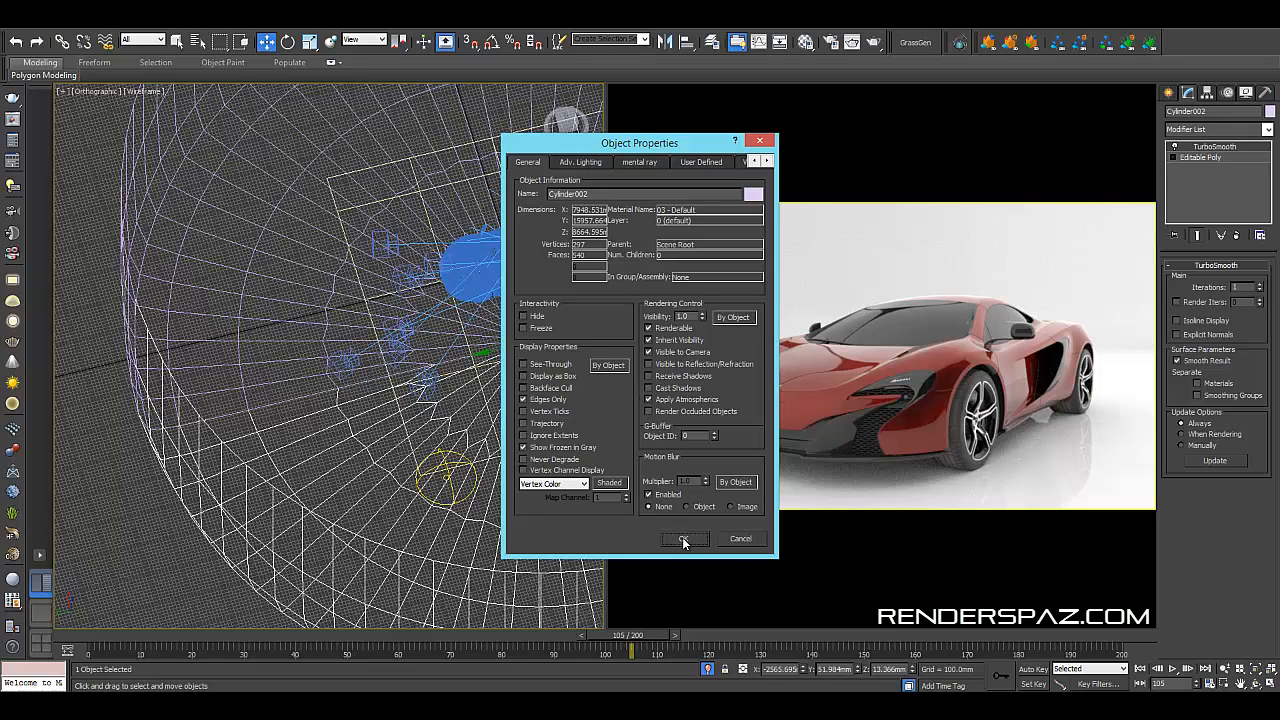
{"action": "left_click", "coordinate": [684, 540]}
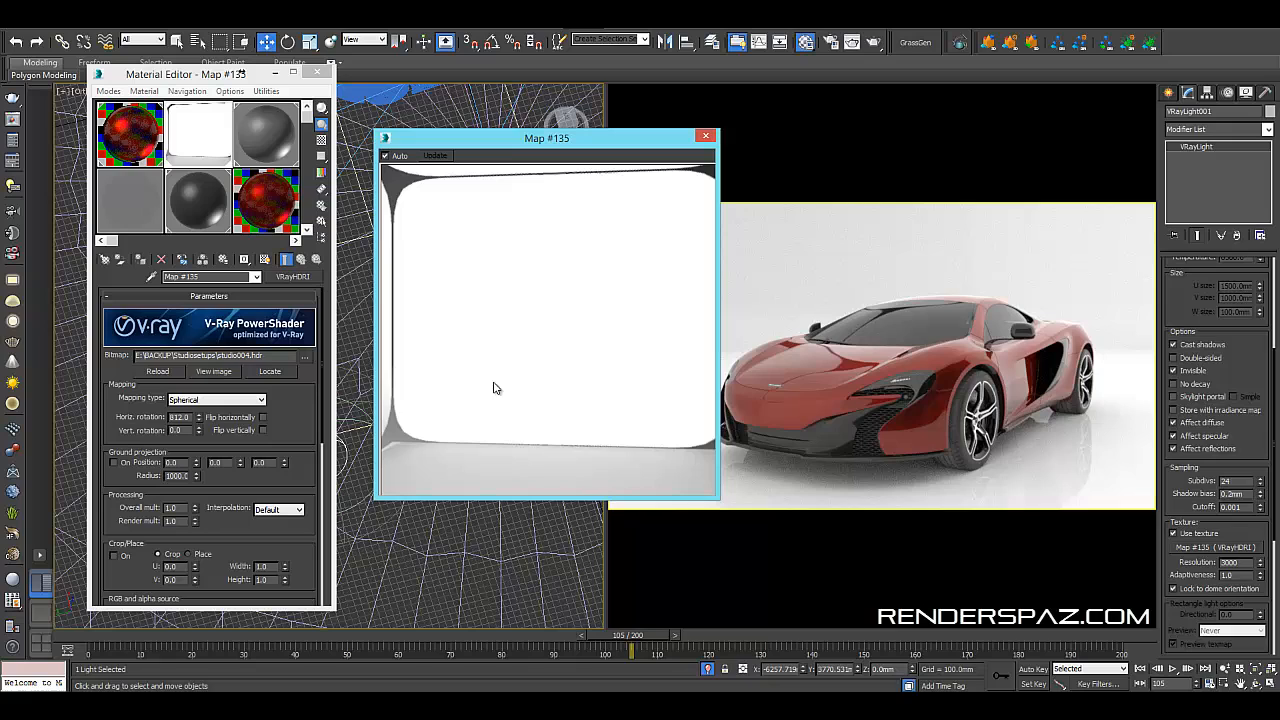
{"action": "mouse_move", "coordinate": [508, 384]}
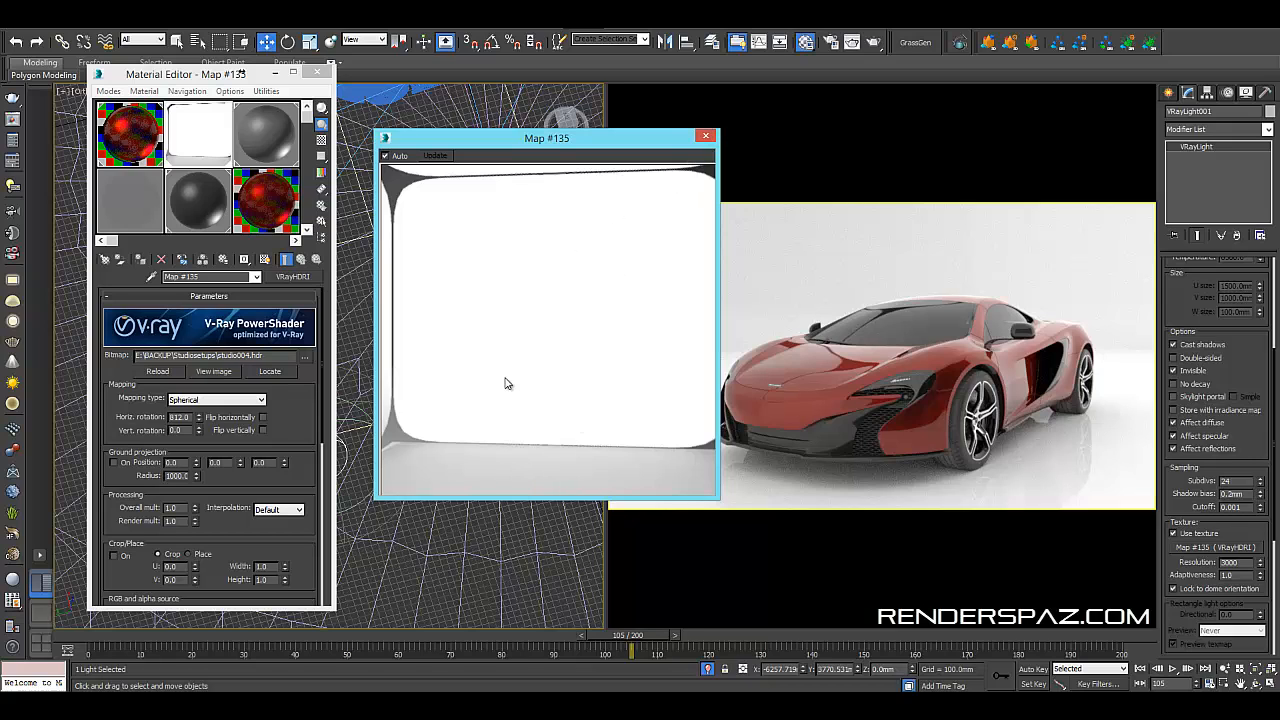
{"action": "left_click", "coordinate": [708, 136]}
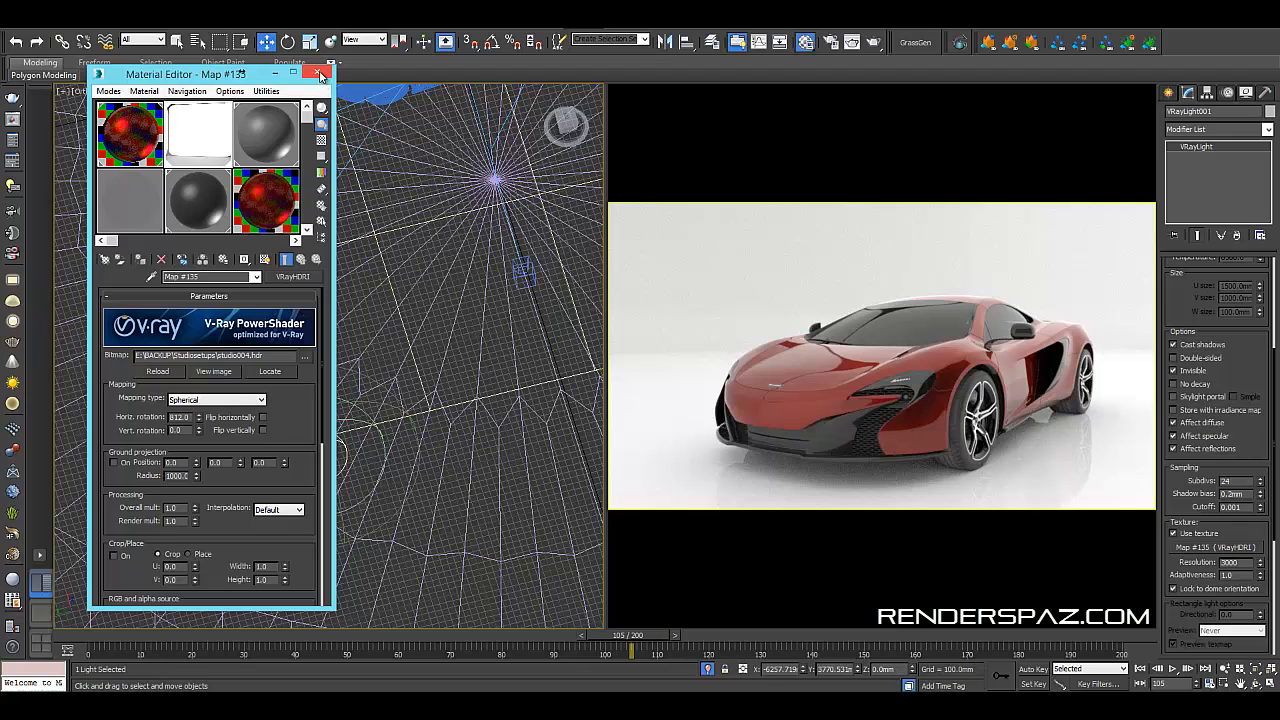
{"action": "left_click", "coordinate": [320, 74]}
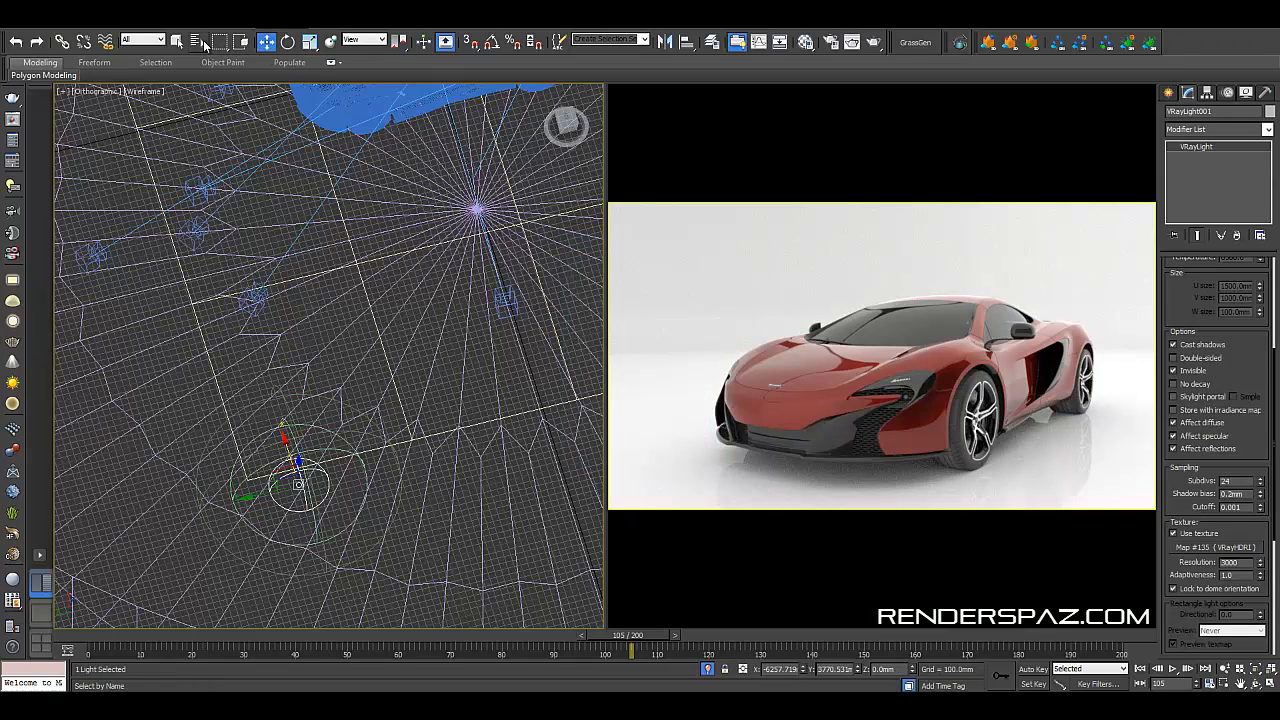
Step: Bring up the Render Setup dialog with the V-Ray RT renderer settings
{"action": "left_click", "coordinate": [832, 42]}
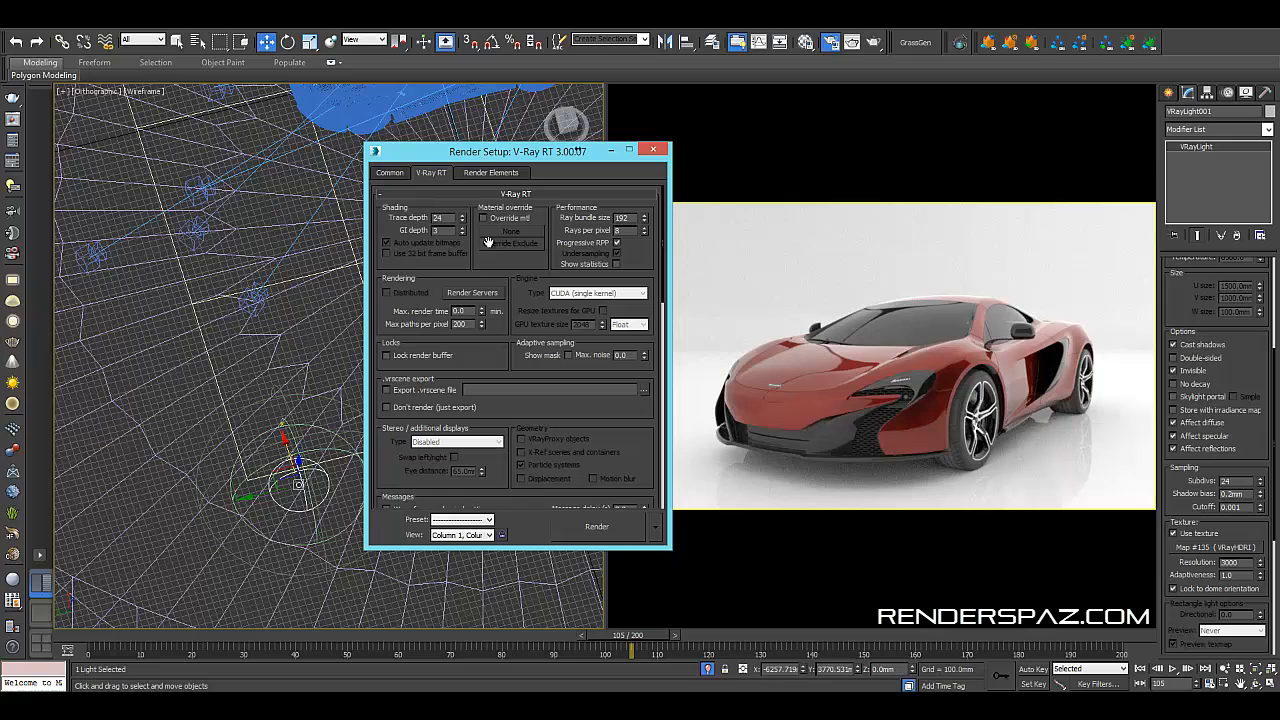
{"action": "mouse_move", "coordinate": [560, 418]}
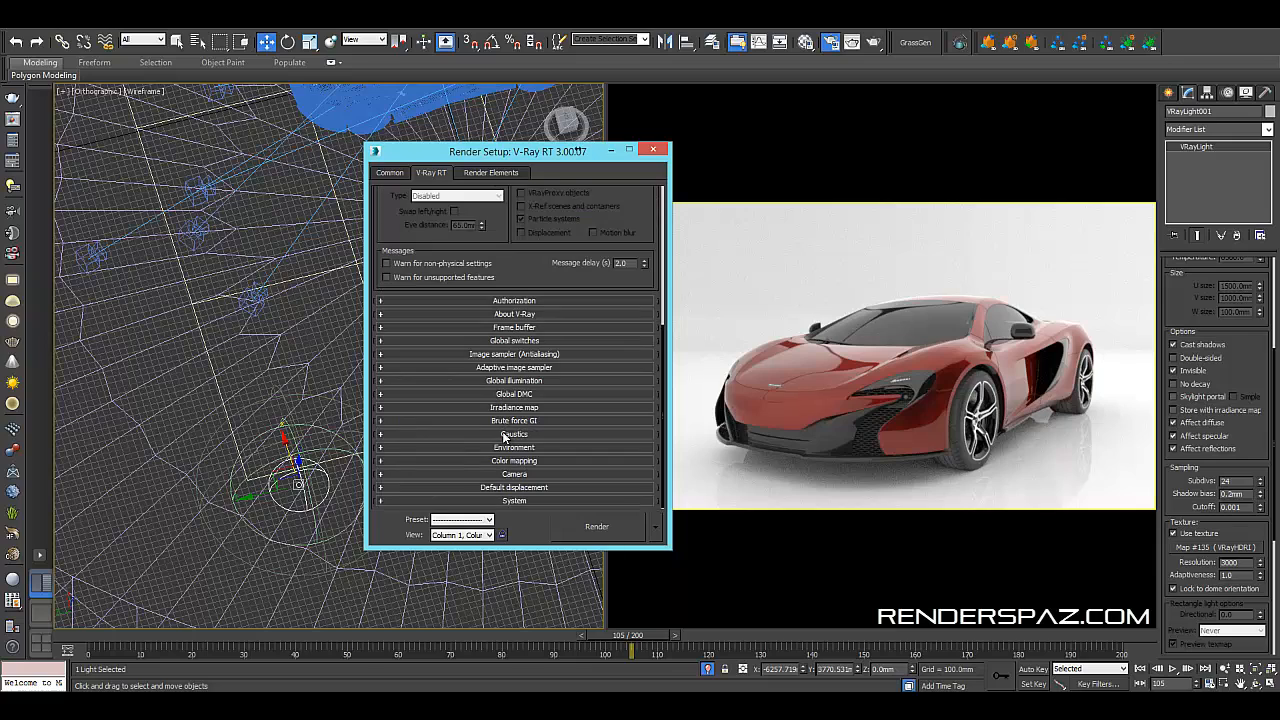
Step: Review the Color mapping rollout, Render Elements and Common output parameters, then close Render Setup
{"action": "left_click", "coordinate": [514, 460]}
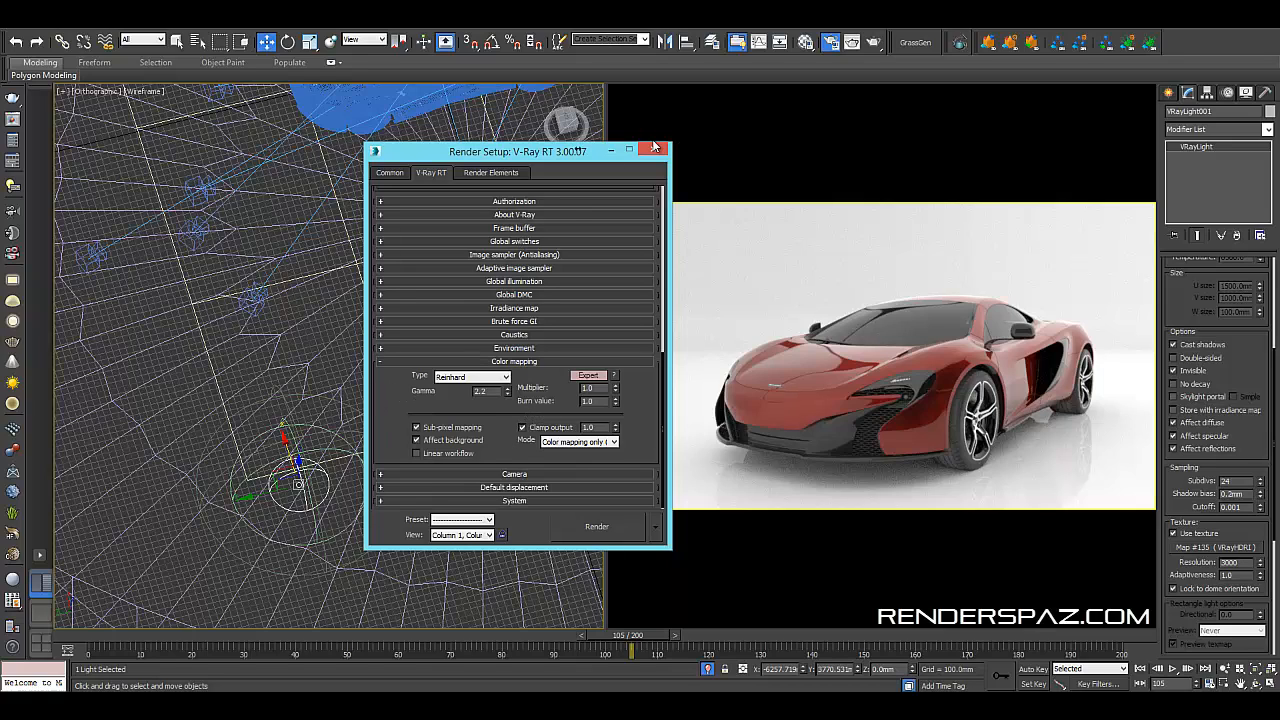
{"action": "left_click", "coordinate": [492, 172]}
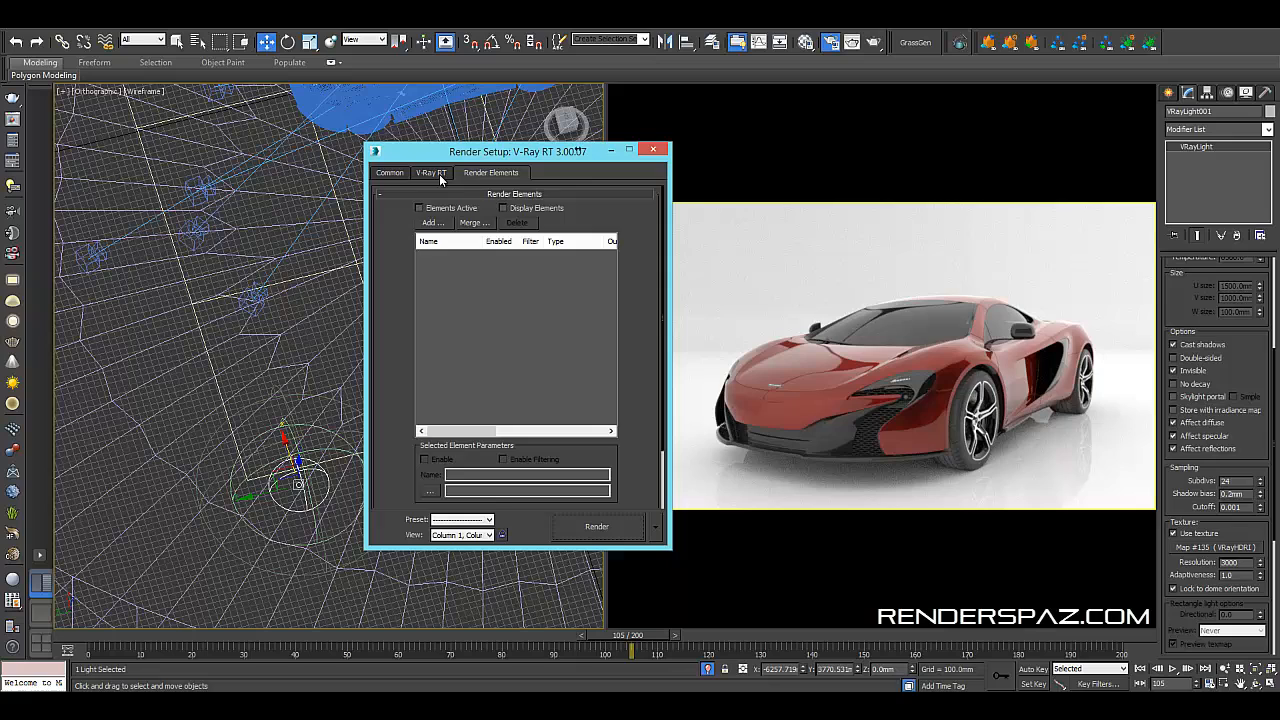
{"action": "left_click", "coordinate": [390, 172]}
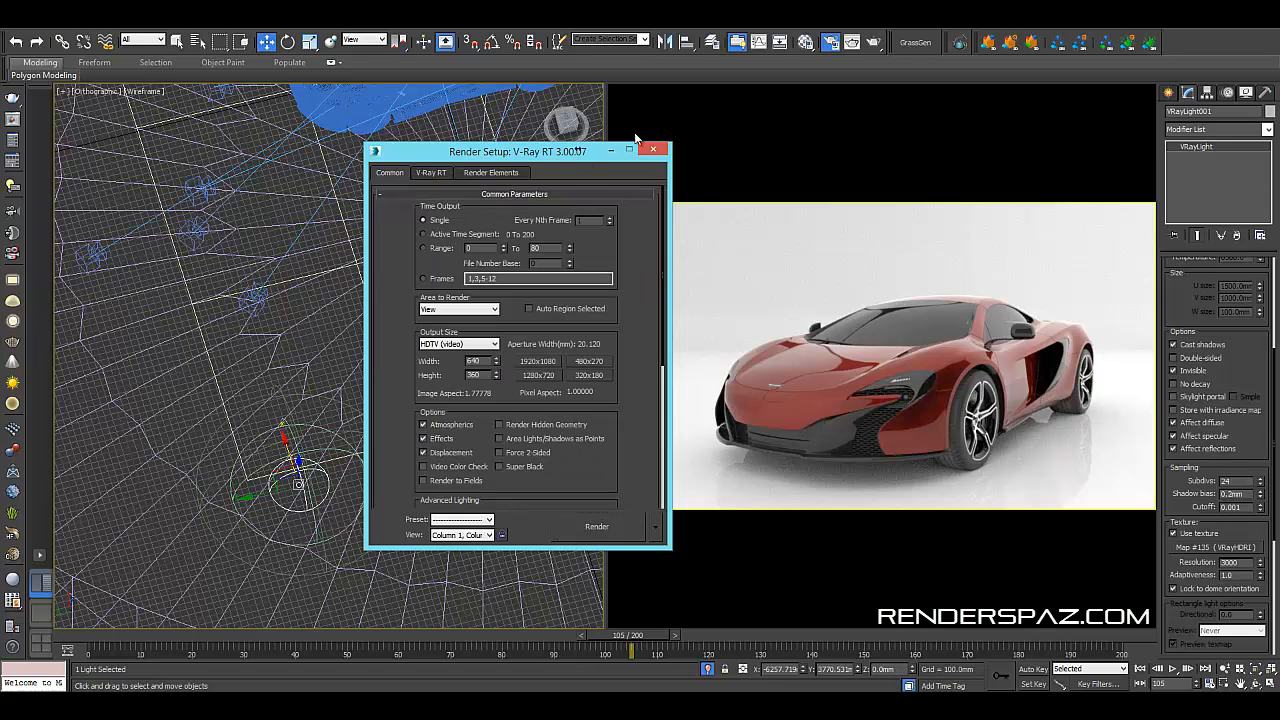
{"action": "left_click", "coordinate": [652, 148]}
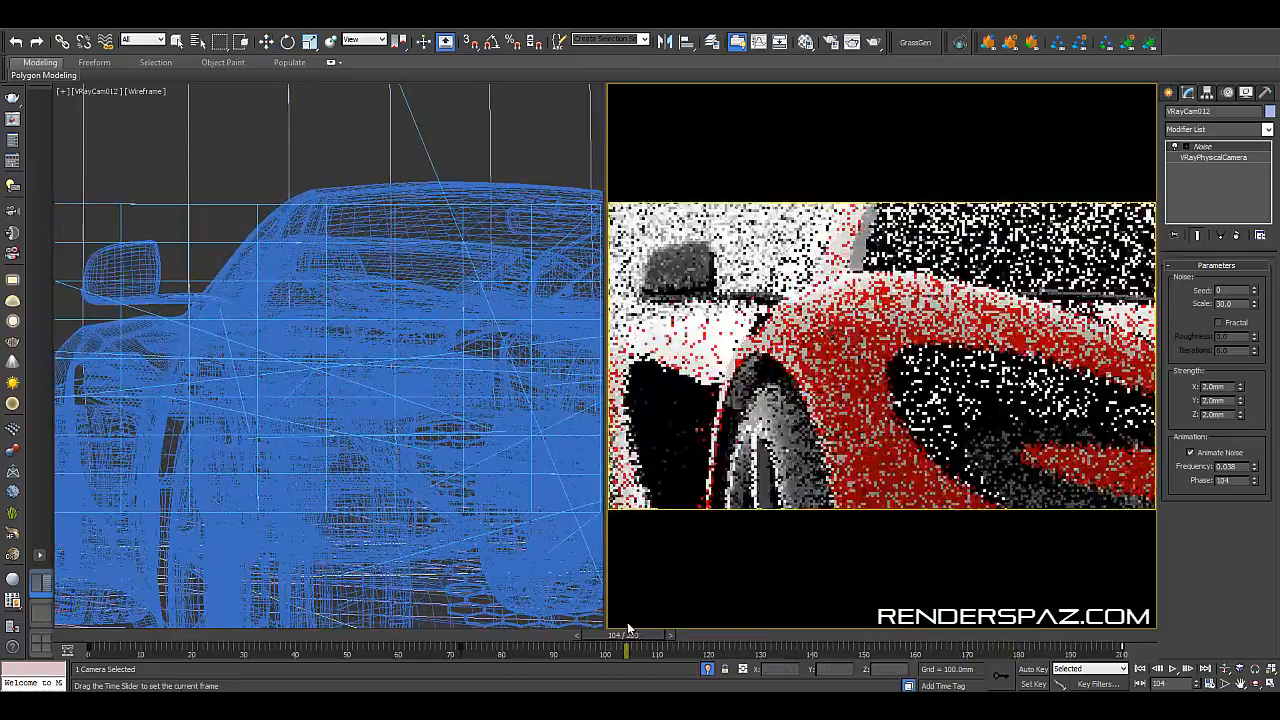
Step: Scrub the time slider through the camera animation to a later frame showing the side mirror
{"action": "left_click_drag", "start_coordinate": [624, 652], "coordinate": [420, 652]}
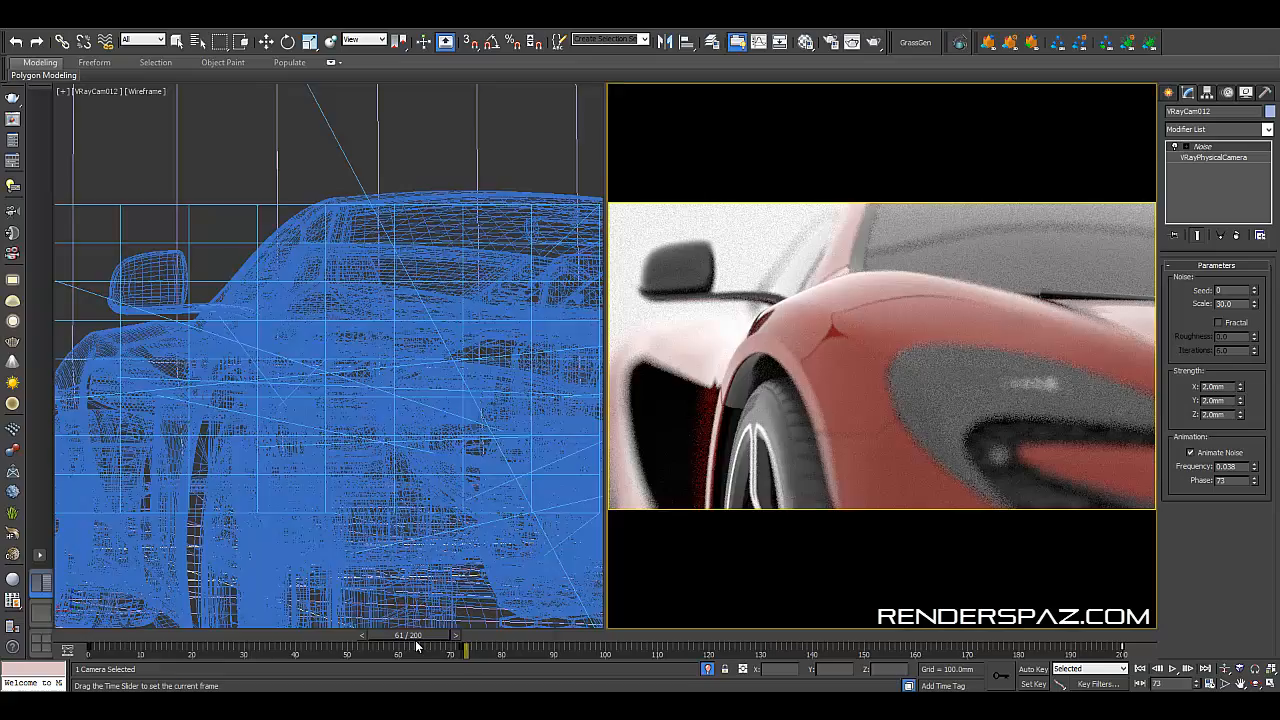
{"action": "left_click_drag", "start_coordinate": [418, 648], "coordinate": [584, 648]}
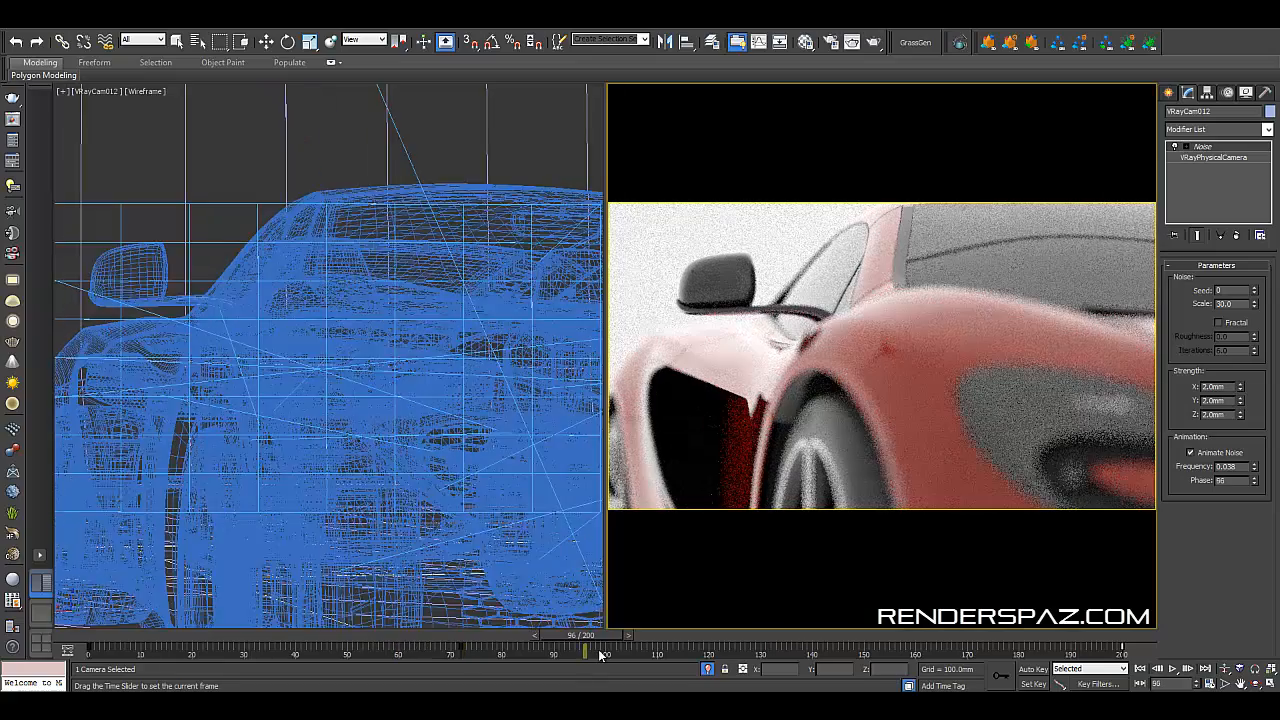
{"action": "left_click_drag", "start_coordinate": [600, 650], "coordinate": [404, 650]}
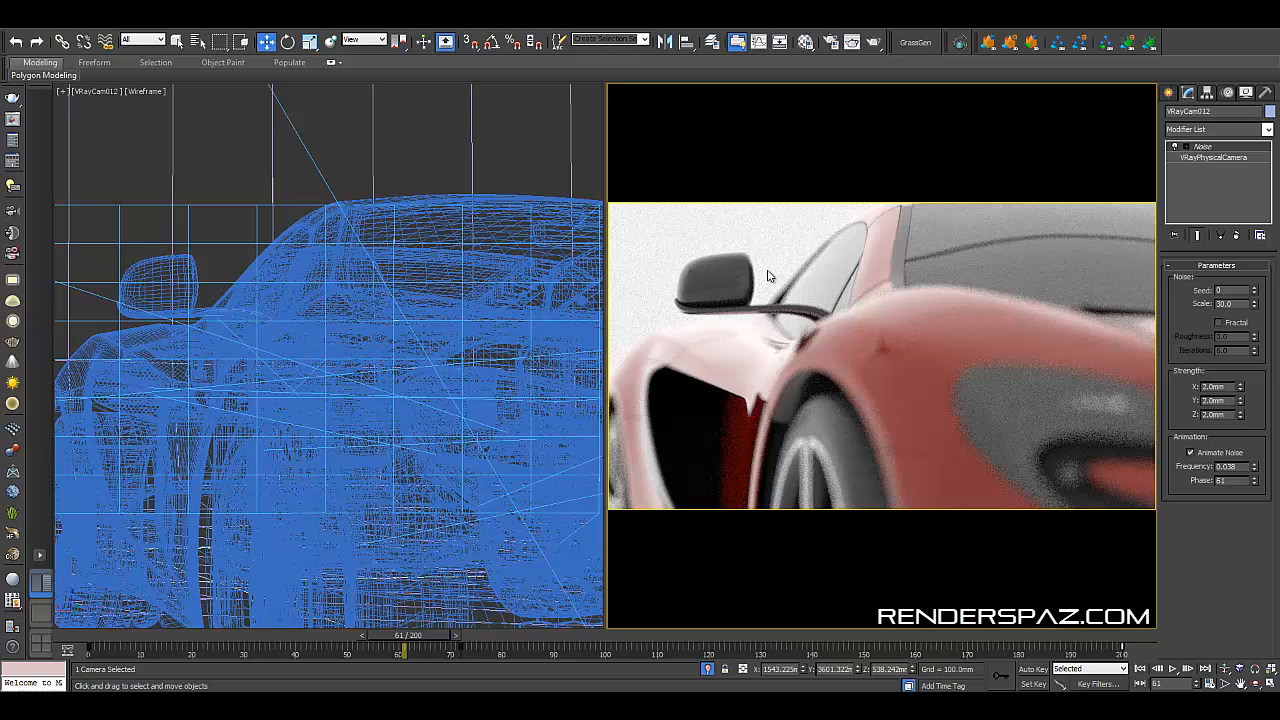
{"action": "mouse_move", "coordinate": [320, 162]}
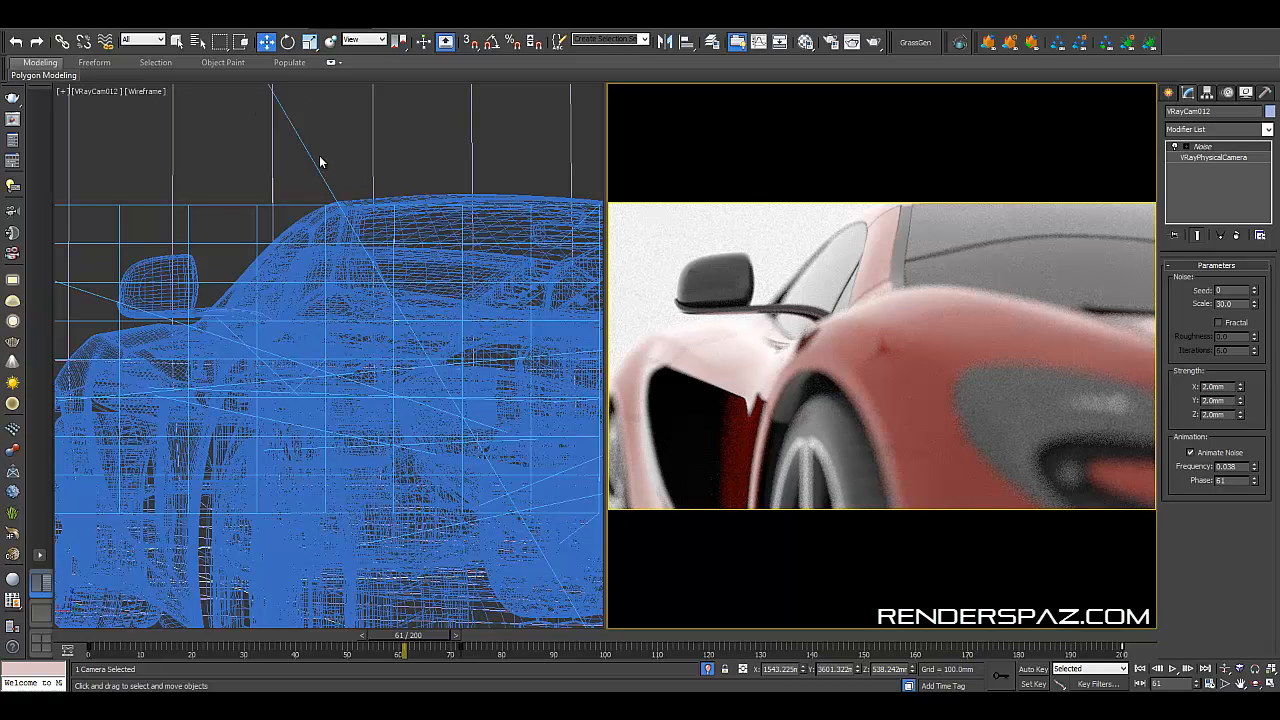
Step: Select the VRayCam012 camera from the Select From Scene list
{"action": "left_click", "coordinate": [380, 376]}
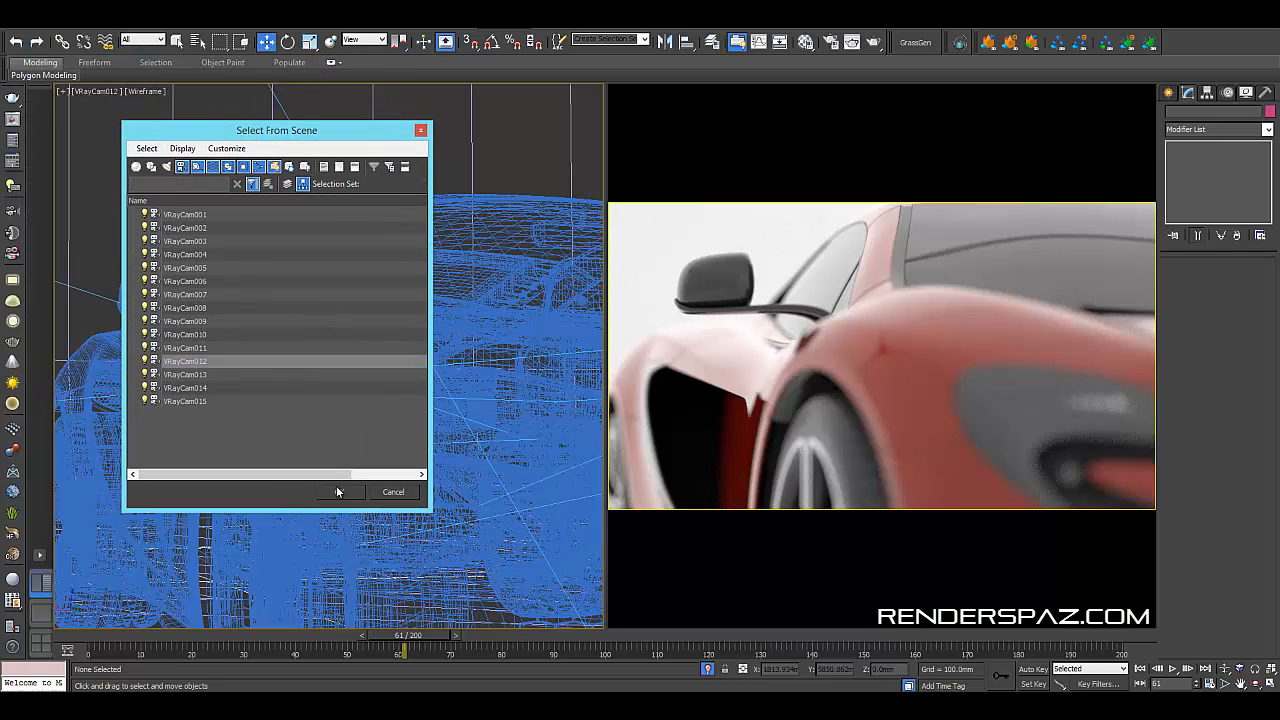
{"action": "left_click", "coordinate": [338, 492]}
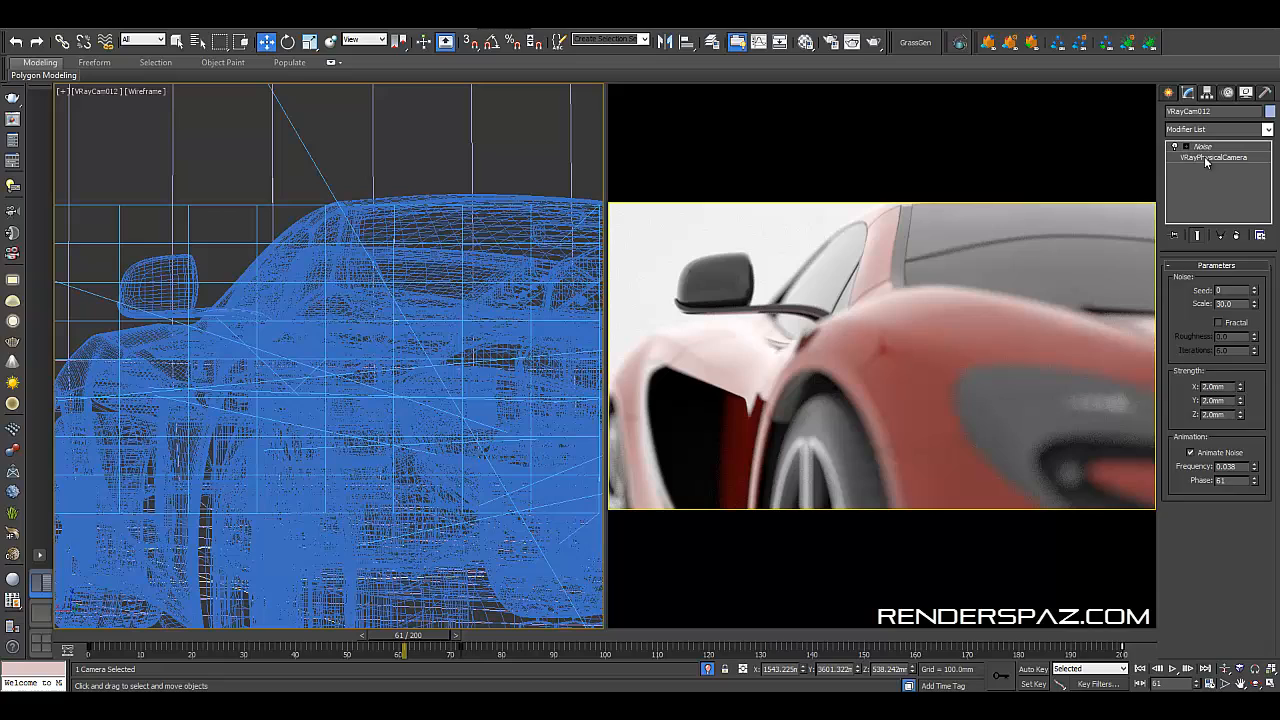
Step: Show the VRayPhysicalCamera's Basic, Bokeh and Sampling parameters with depth of field on
{"action": "left_click", "coordinate": [1212, 156]}
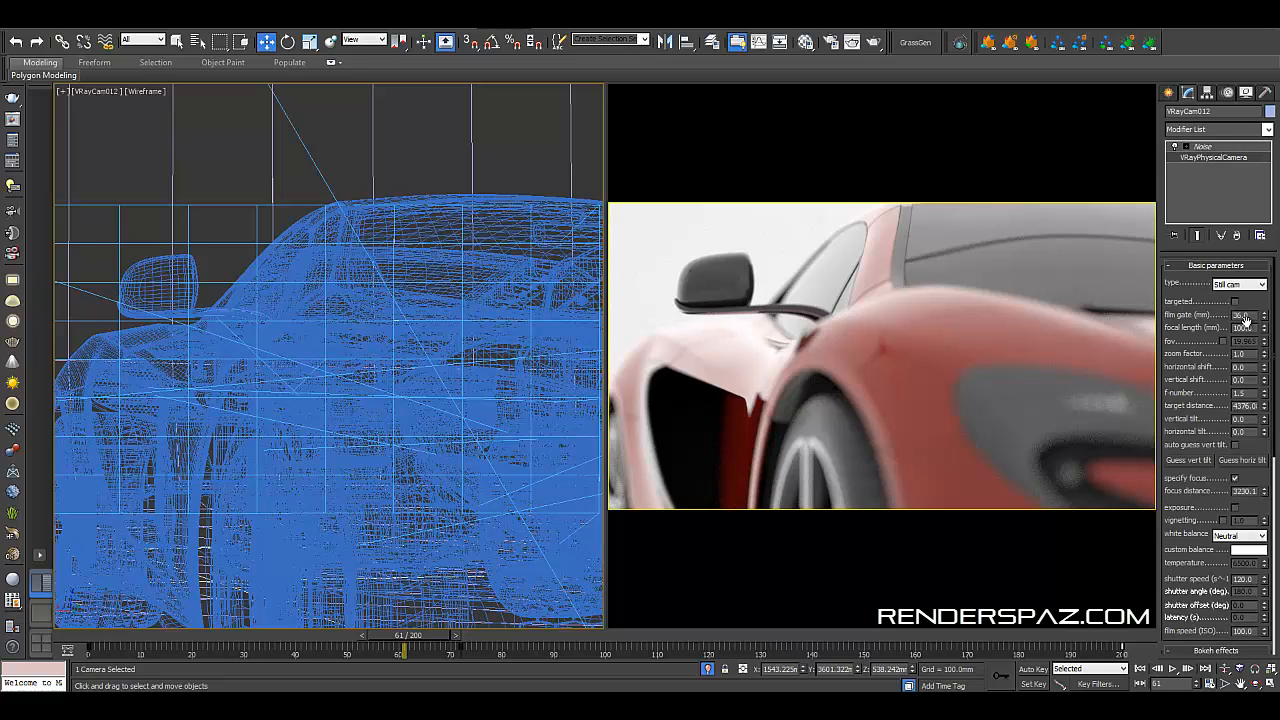
{"action": "left_click", "coordinate": [1244, 328]}
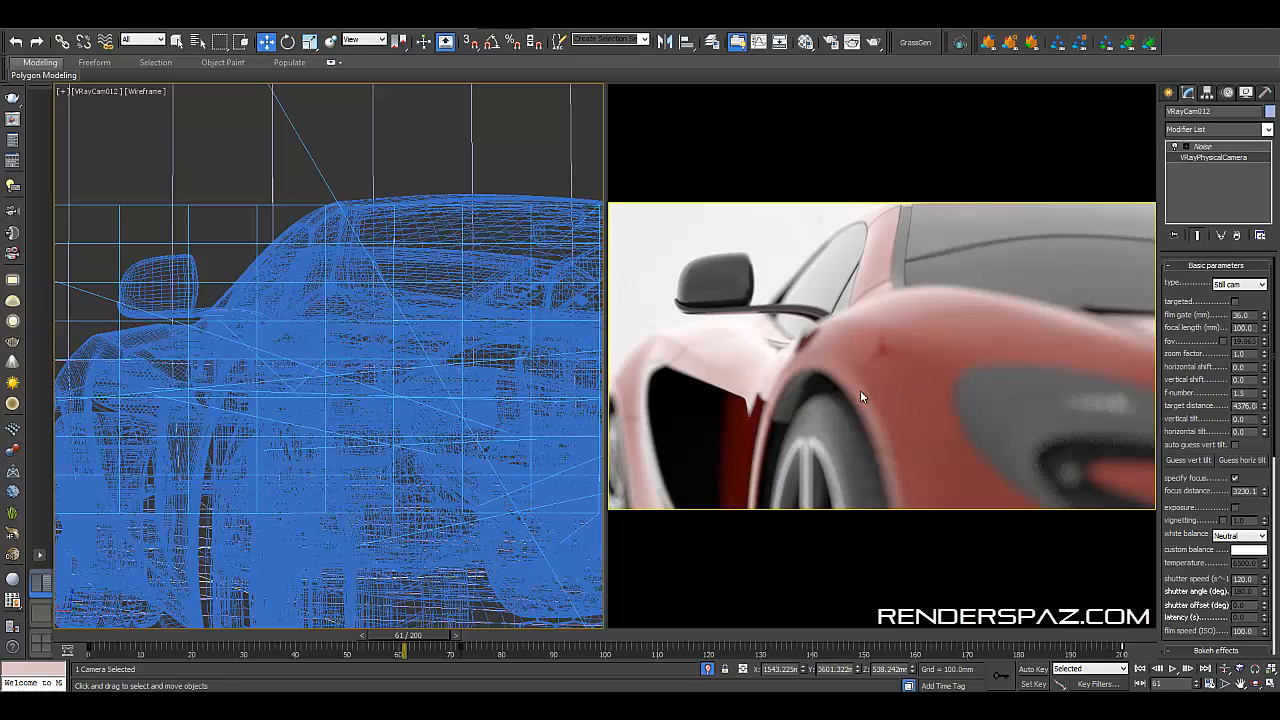
{"action": "mouse_move", "coordinate": [822, 344]}
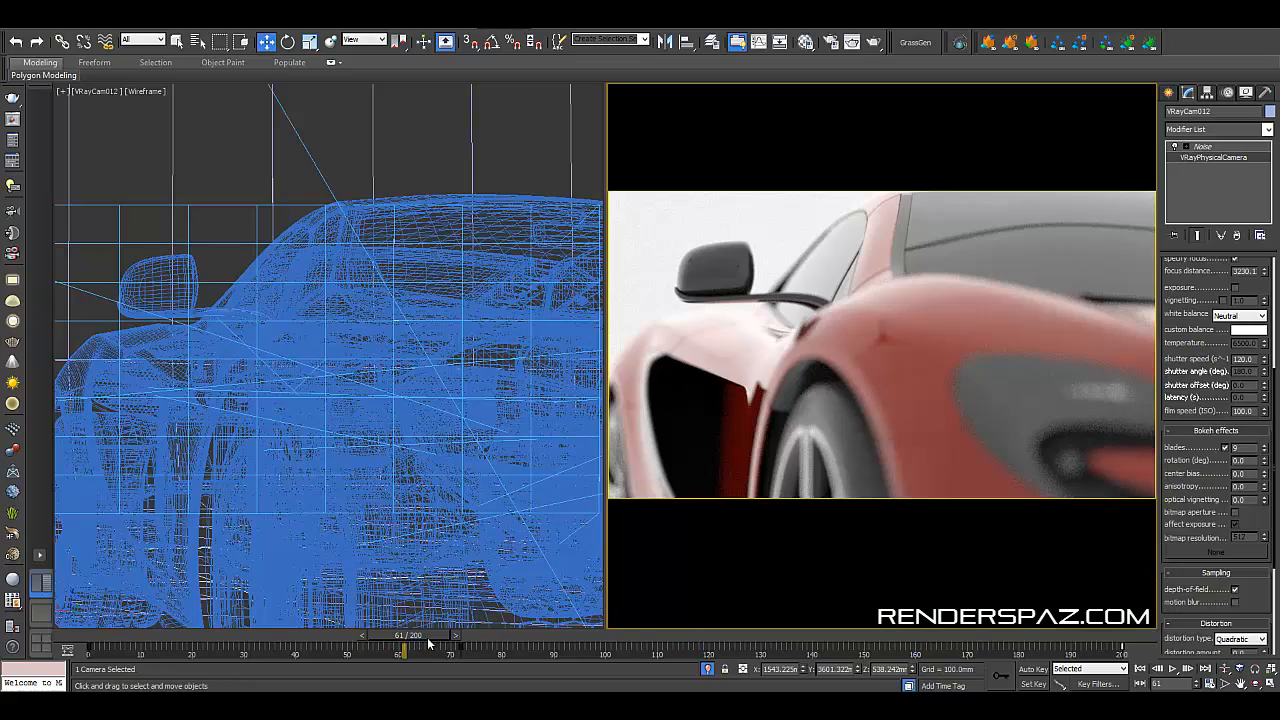
Step: Scrub the time slider back and forth to preview the camera sweep toward the front fender
{"action": "left_click_drag", "start_coordinate": [400, 636], "coordinate": [1120, 636]}
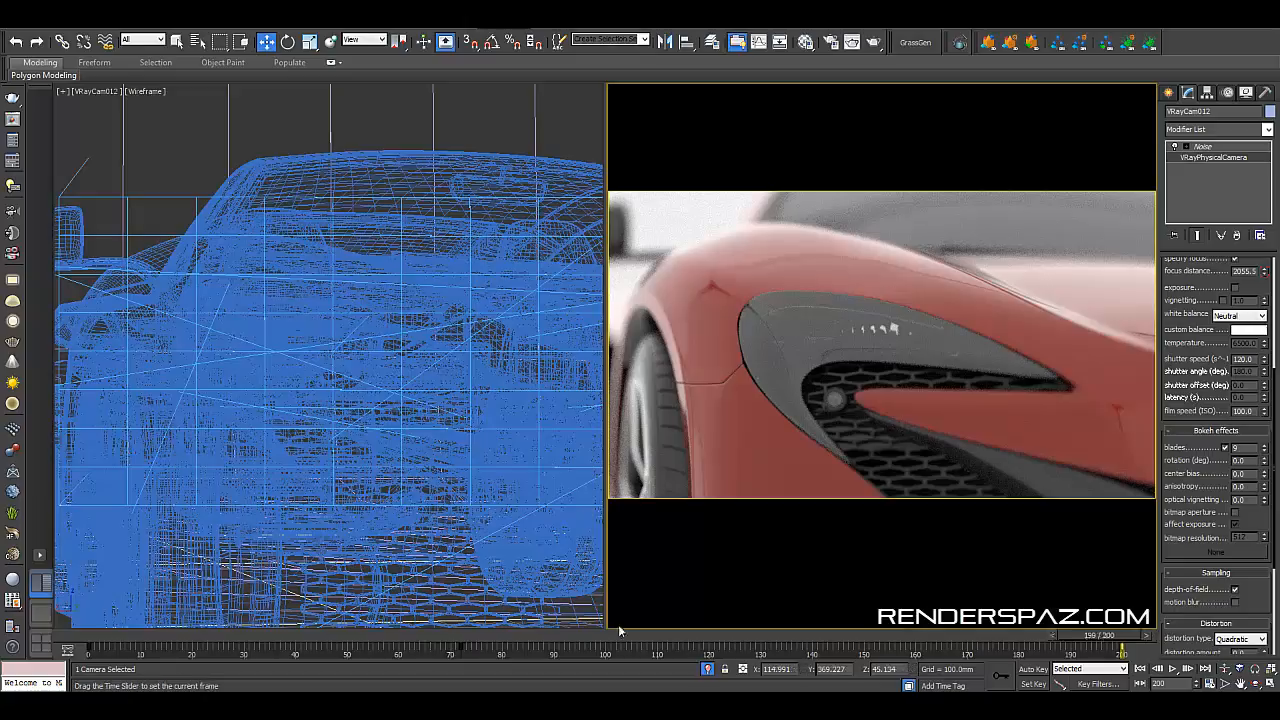
{"action": "left_click_drag", "start_coordinate": [1090, 648], "coordinate": [160, 648]}
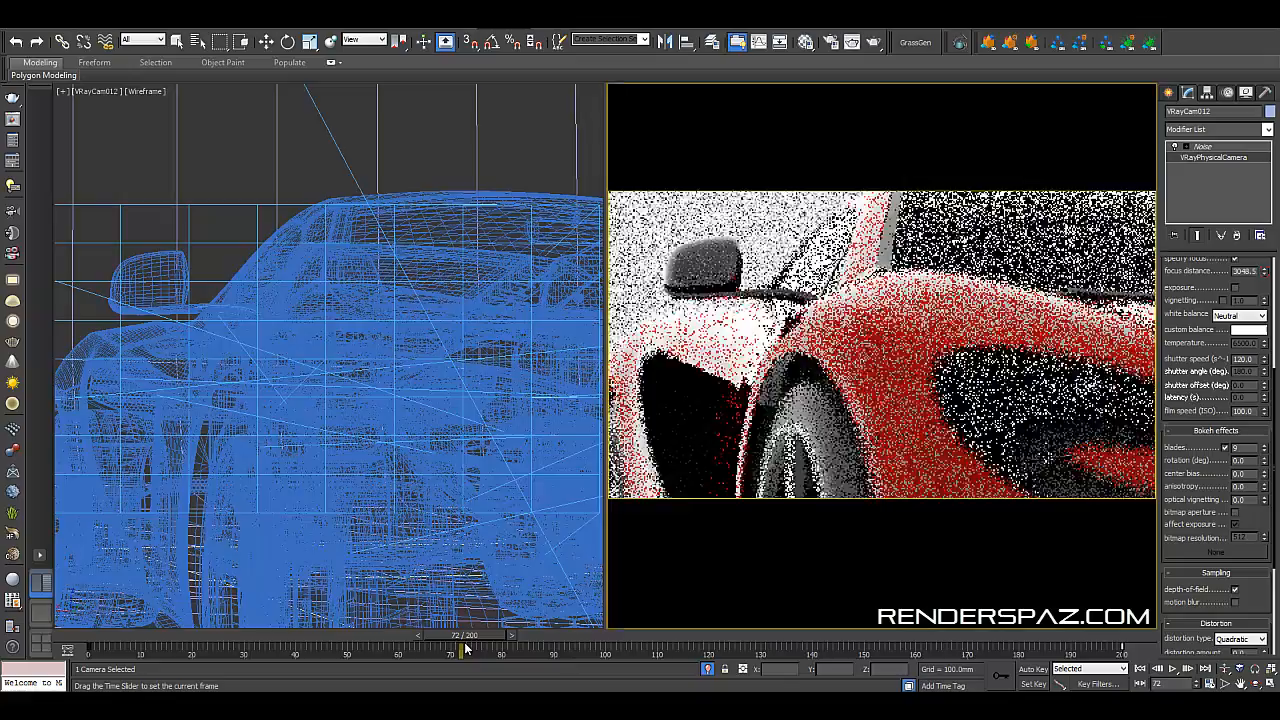
{"action": "left_click_drag", "start_coordinate": [464, 648], "coordinate": [96, 648]}
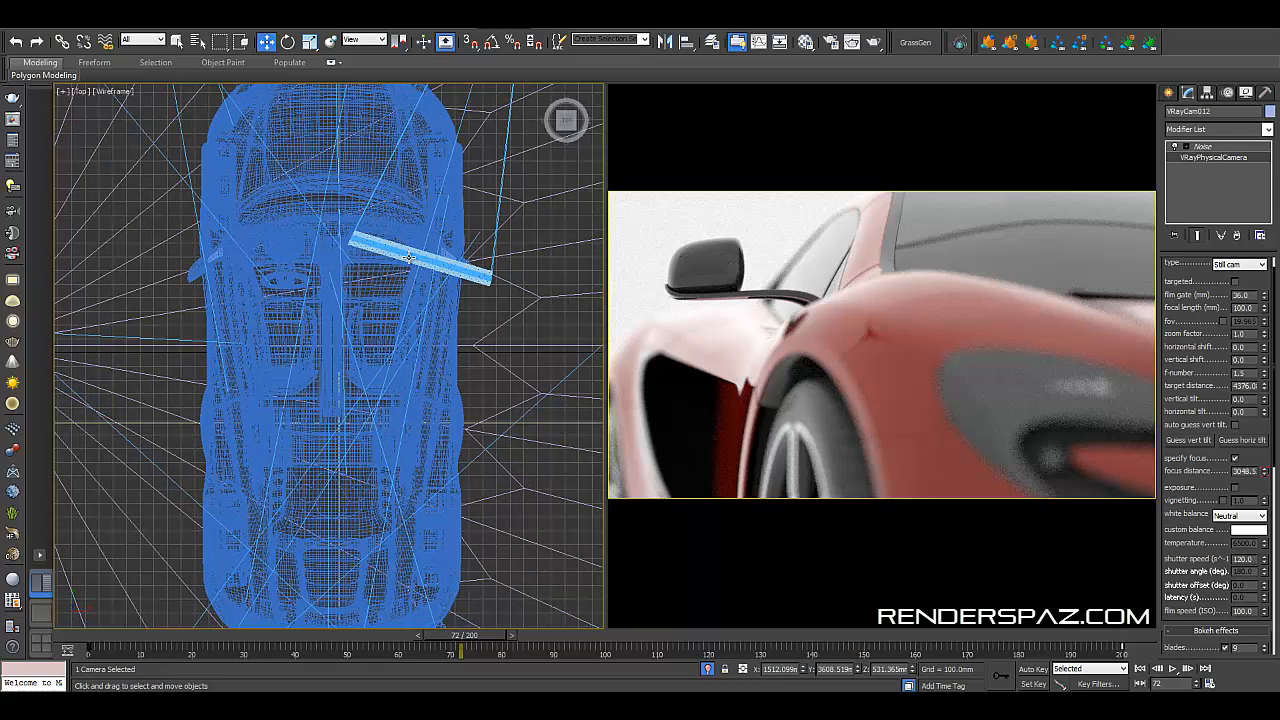
{"action": "mouse_move", "coordinate": [380, 352]}
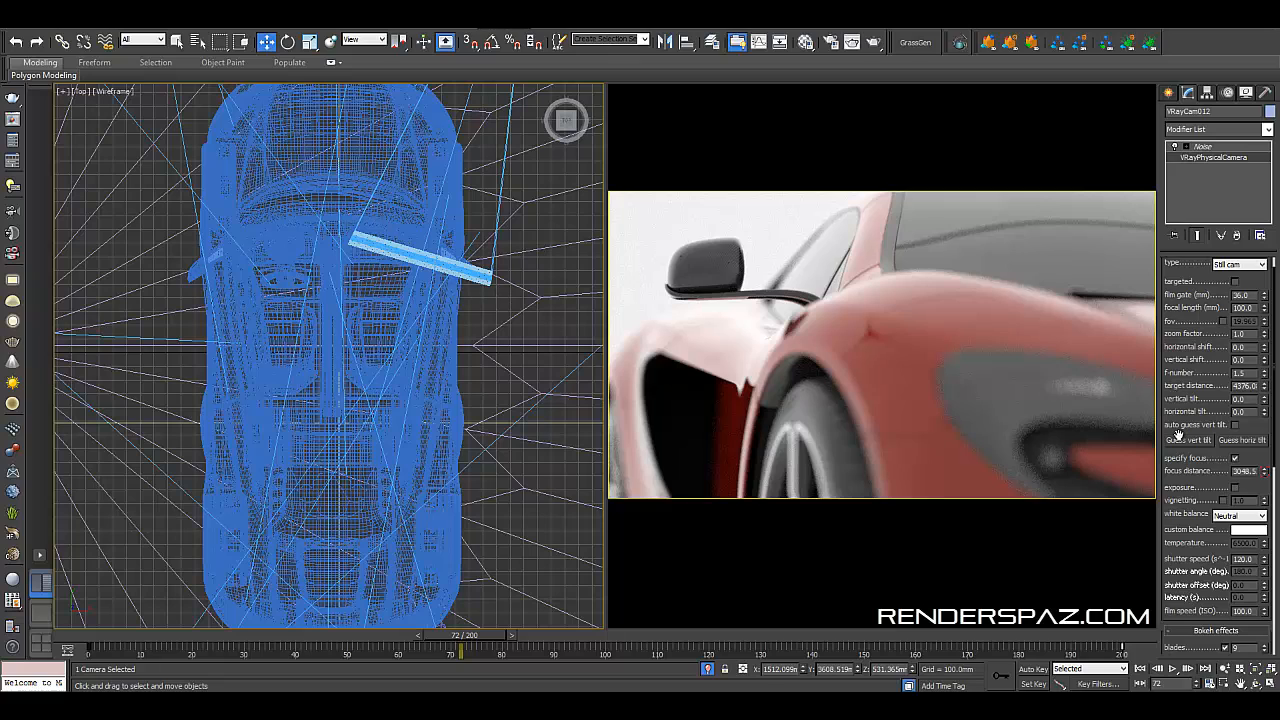
Step: Scroll the camera parameters rollout to reveal the focus settings
{"action": "scroll", "scroll_direction": "down", "scroll_amount": 3}
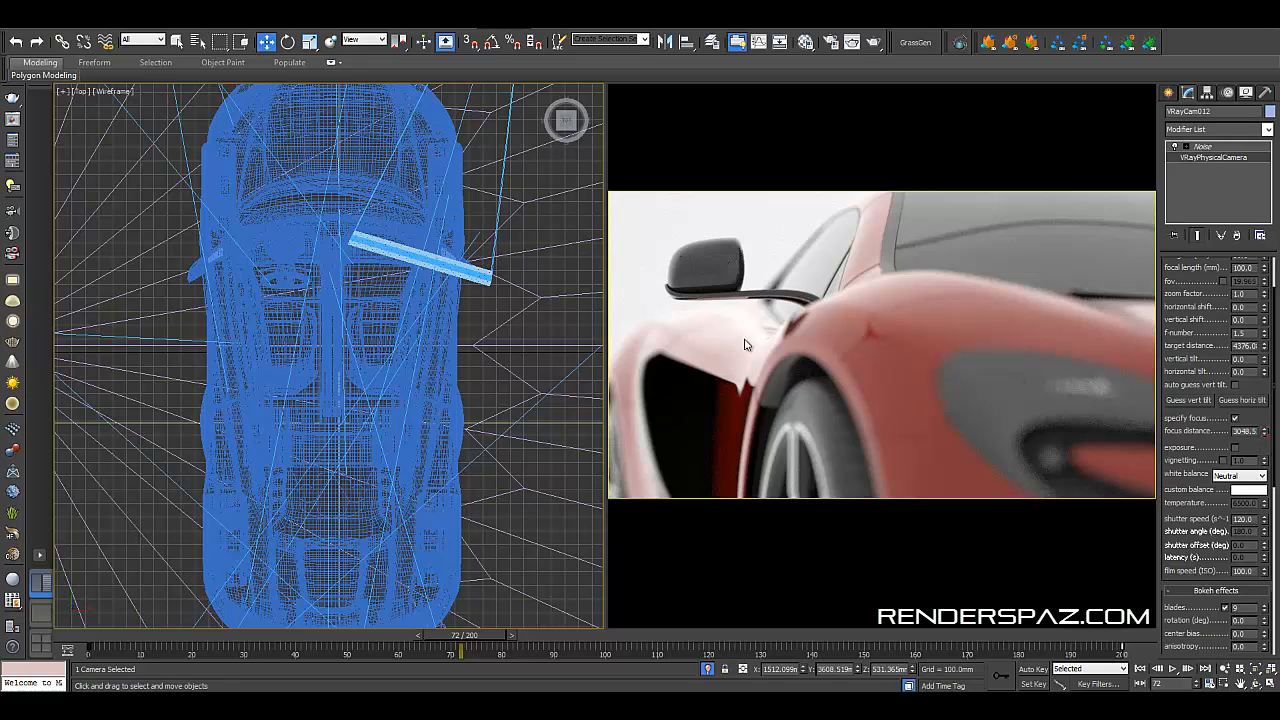
{"action": "mouse_move", "coordinate": [836, 306]}
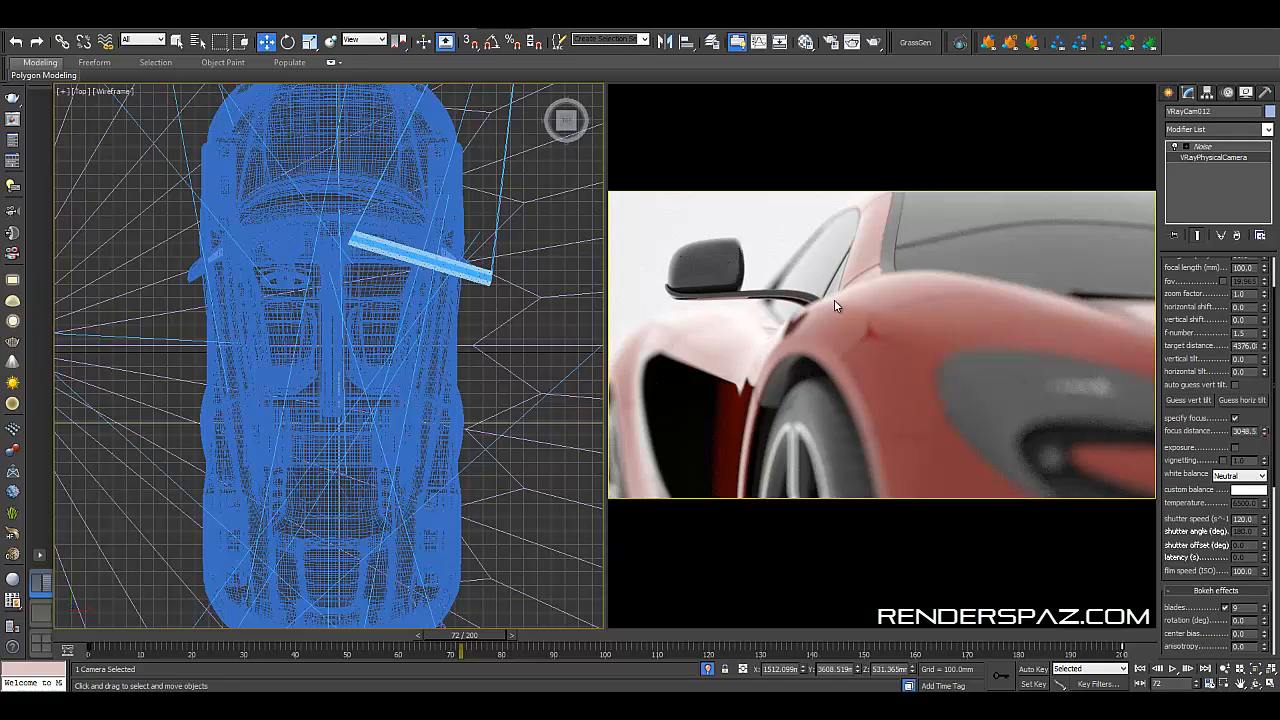
{"action": "mouse_move", "coordinate": [186, 362]}
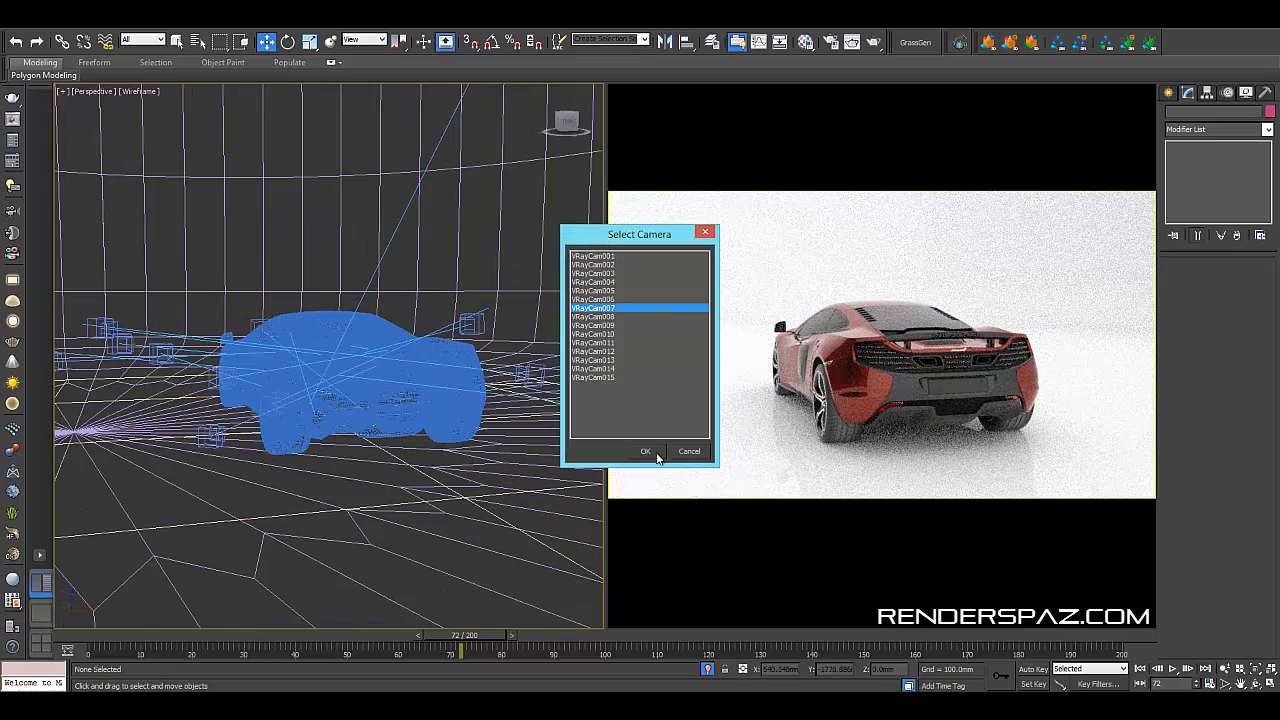
Step: Confirm the chosen V-Ray camera so the viewport looks through it at the car's rear
{"action": "left_click", "coordinate": [644, 452]}
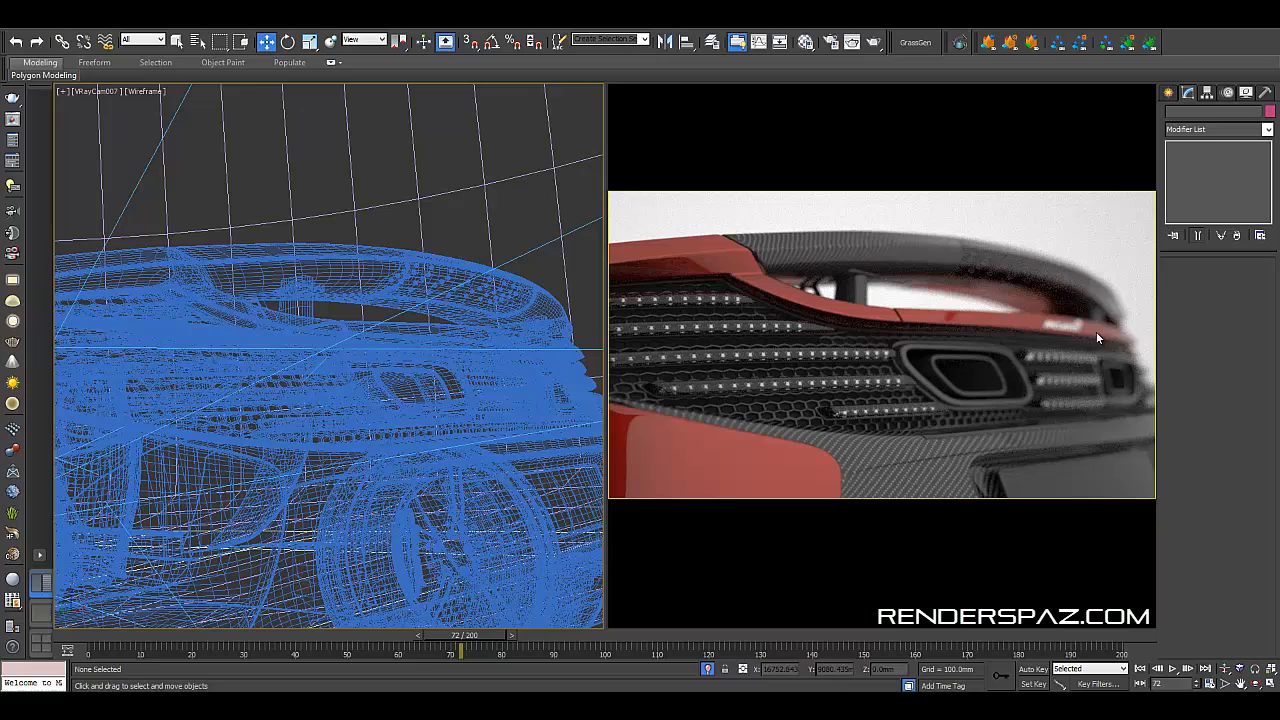
{"action": "mouse_move", "coordinate": [868, 192]}
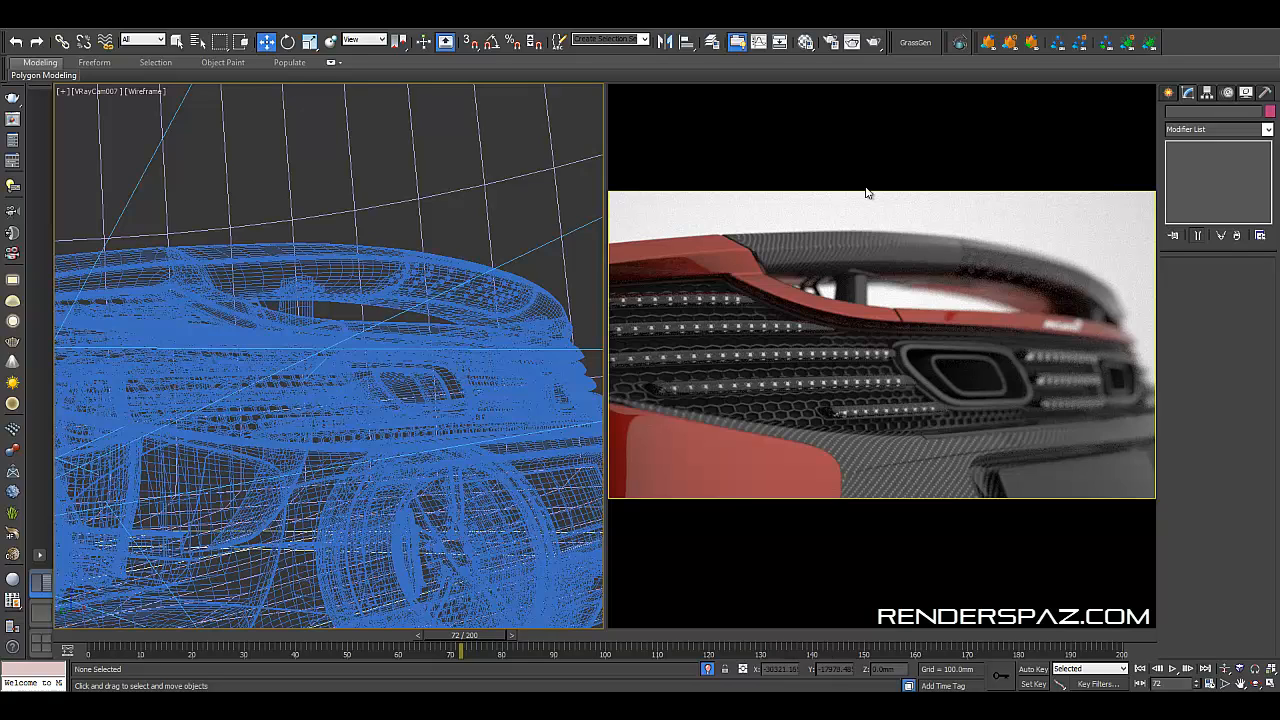
{"action": "mouse_move", "coordinate": [1008, 470]}
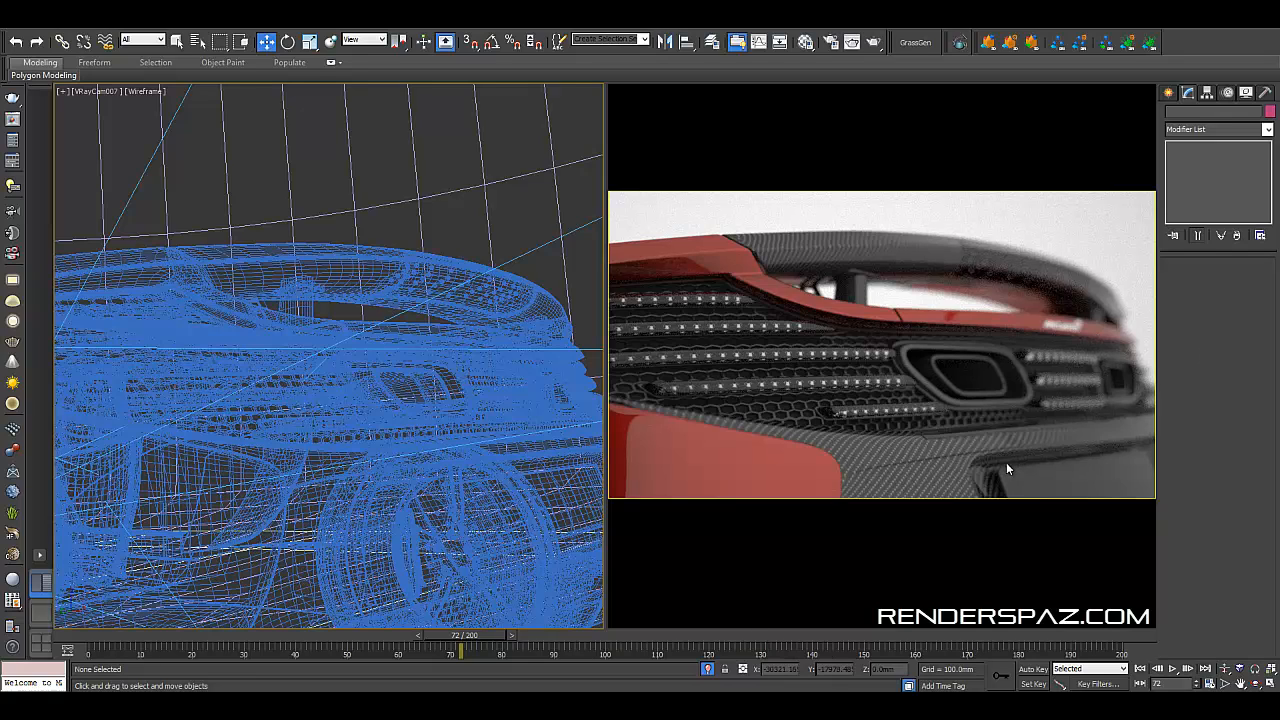